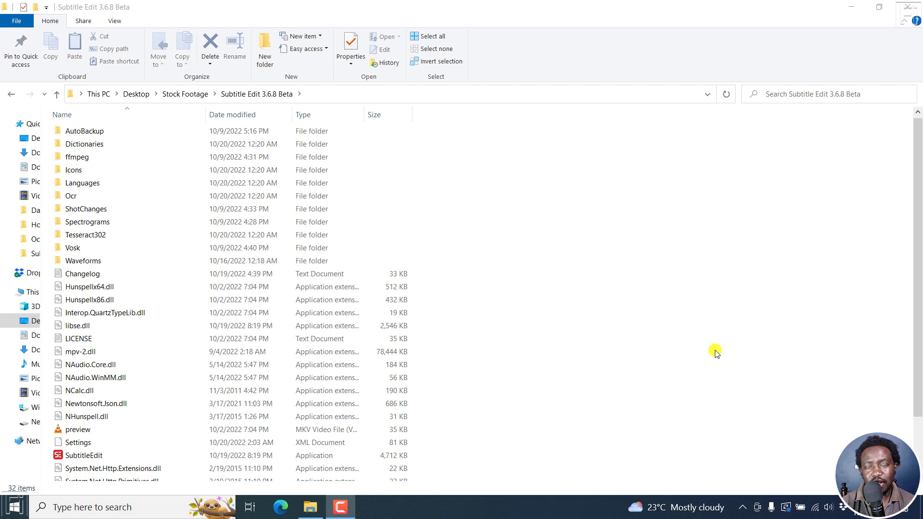
- Launch Subtitle Edit from SubtitleEdit.exe
click(83, 454)
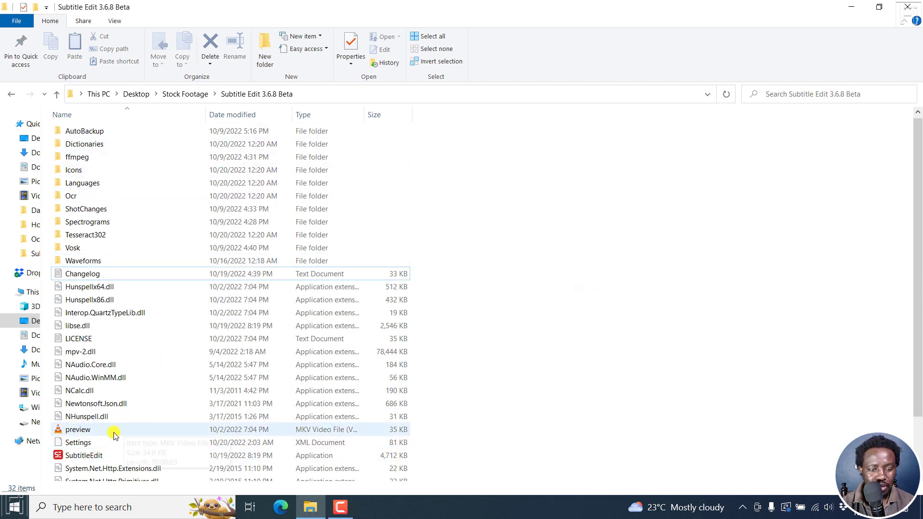
click(85, 455)
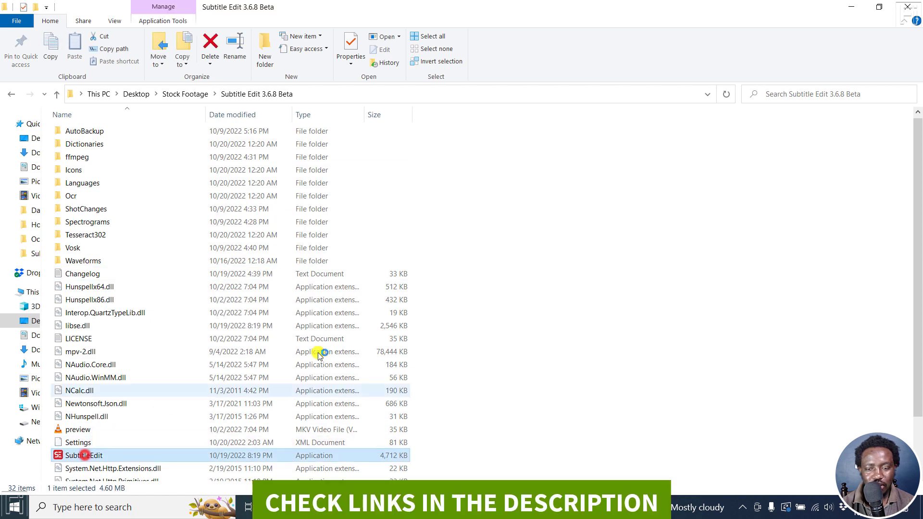
double_click(85, 455)
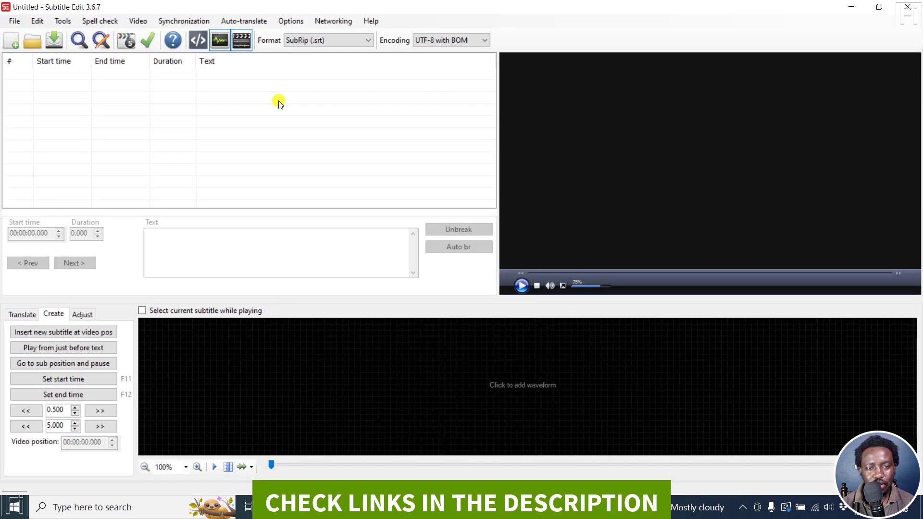
- Check for updates and confirm the version 3.6.7 NEXT beta 428 in About
click(370, 20)
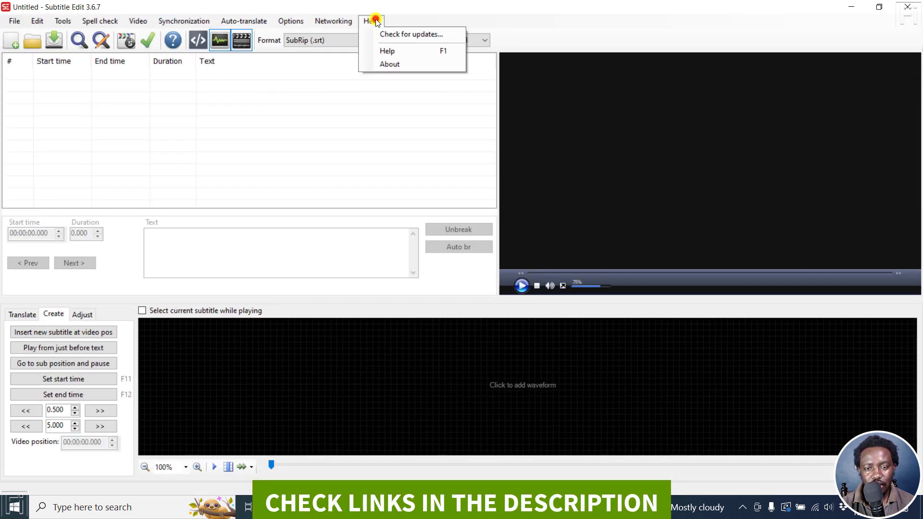
click(411, 33)
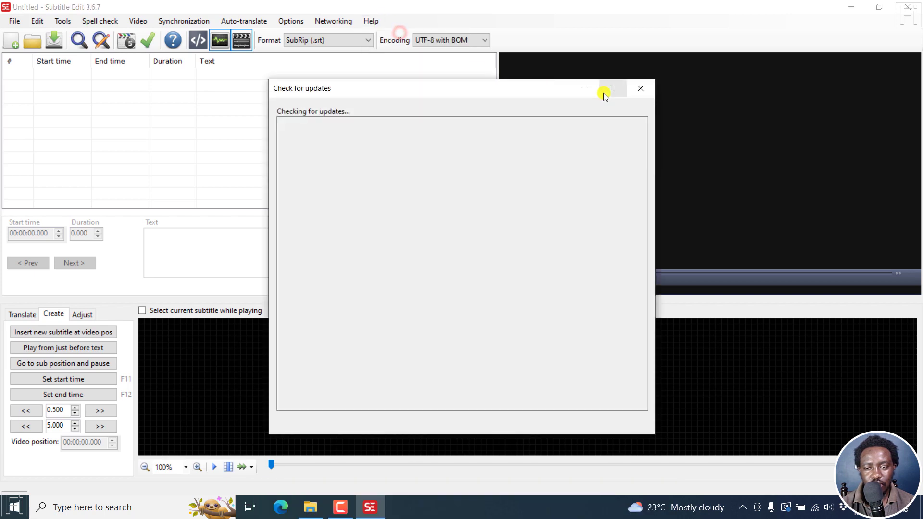
click(640, 88)
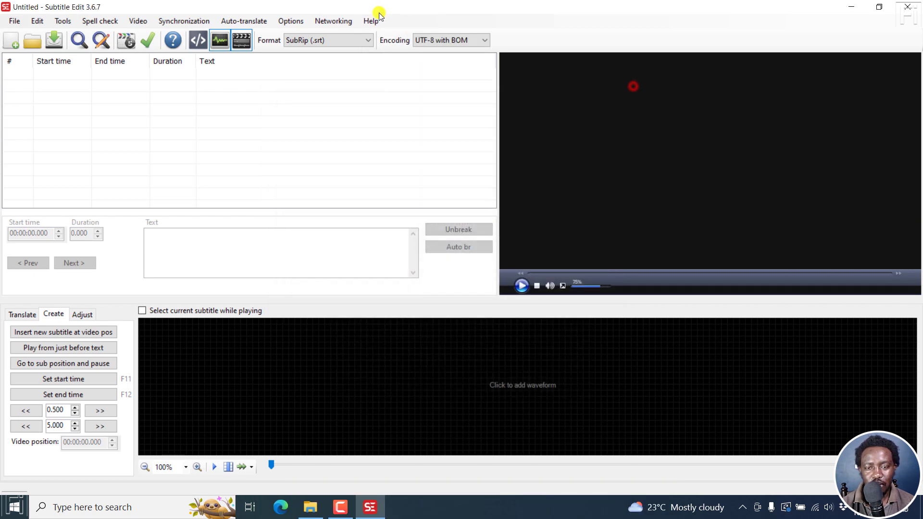
click(371, 20)
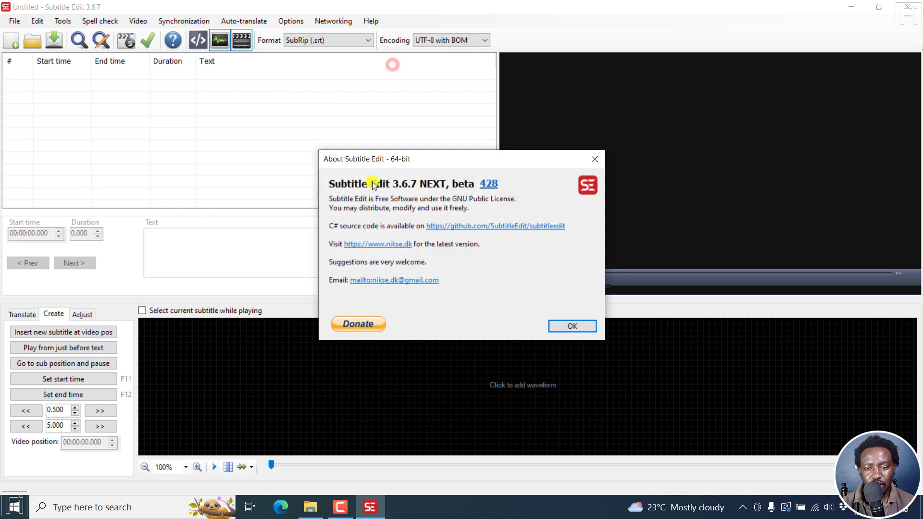
mouse_move(403, 191)
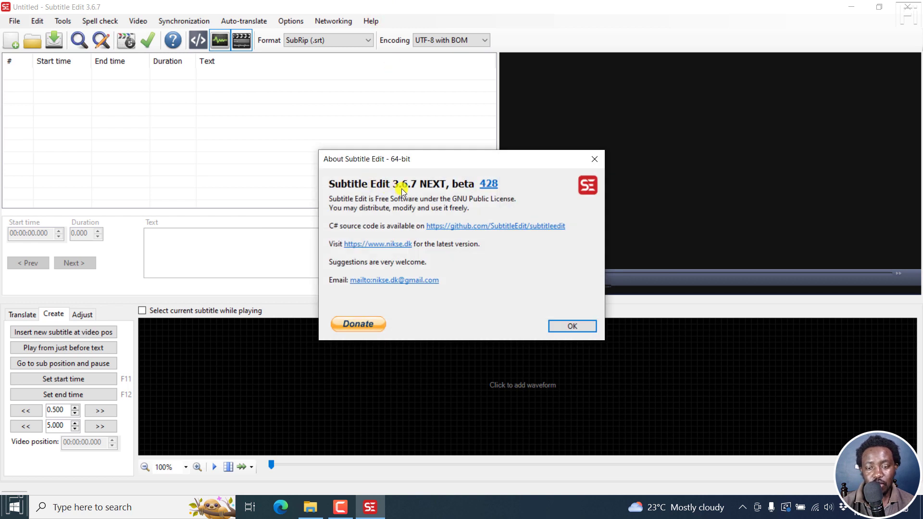
mouse_move(446, 192)
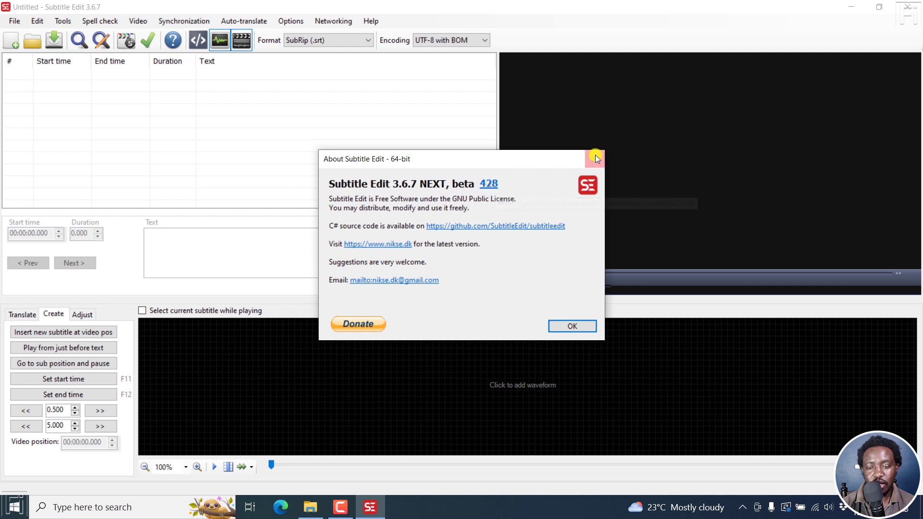
click(571, 326)
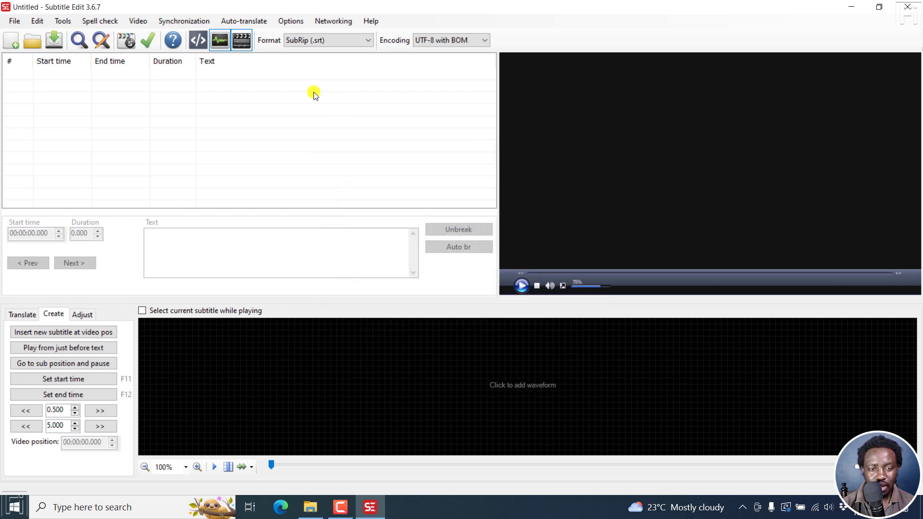
- Load testing.mp3 as the media via Open video file with the Audio files filter
click(137, 20)
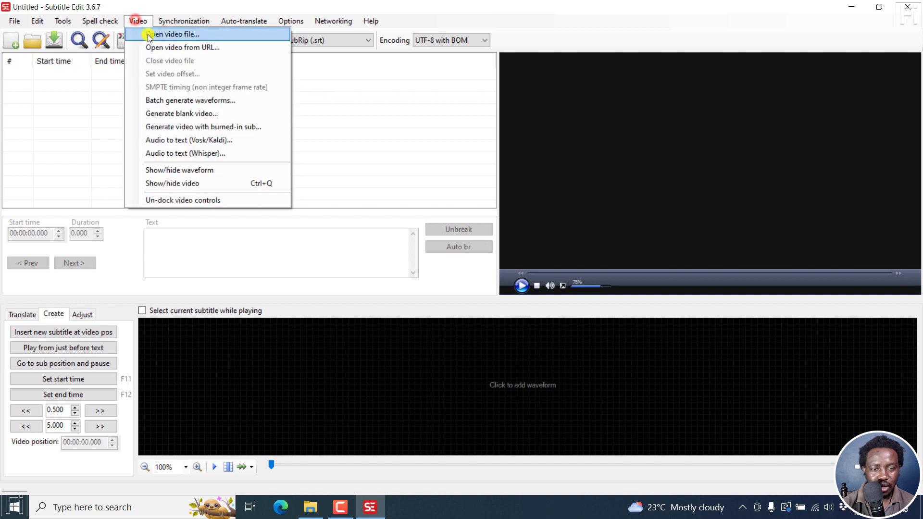
click(171, 34)
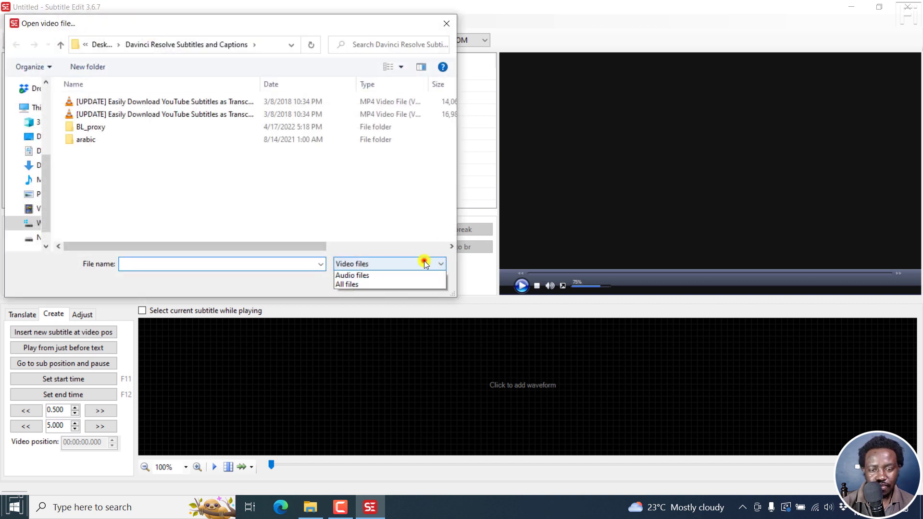
click(352, 275)
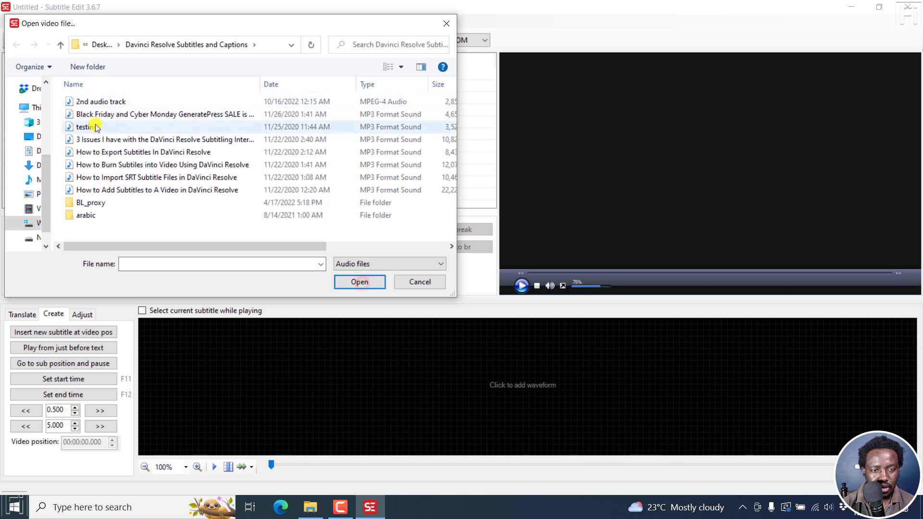
click(86, 127)
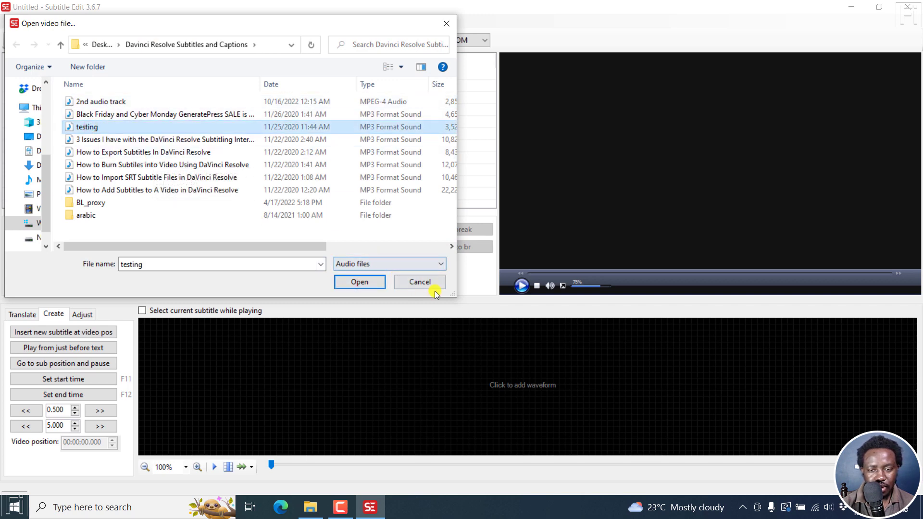
click(359, 281)
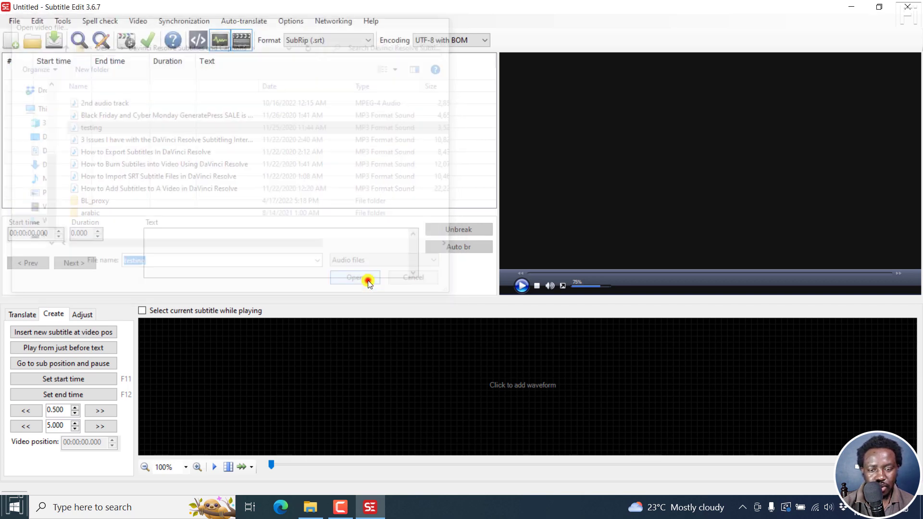
click(355, 277)
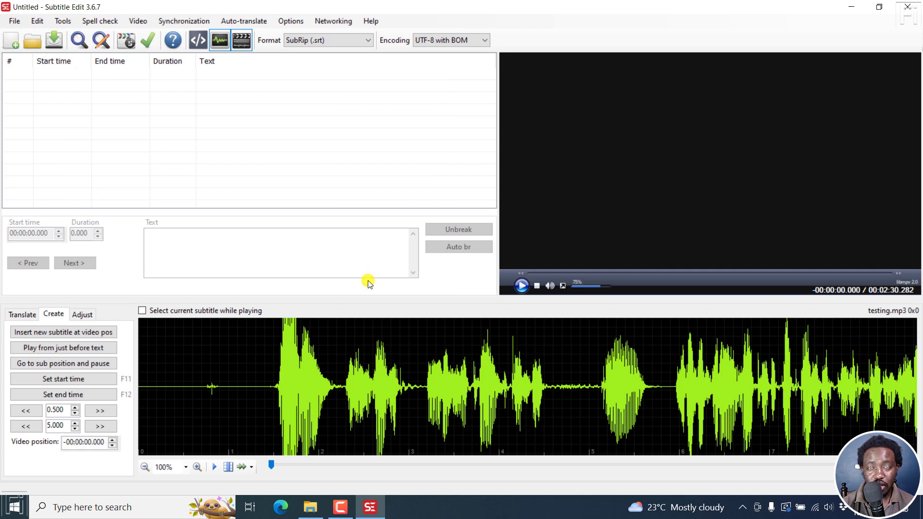
mouse_move(236, 94)
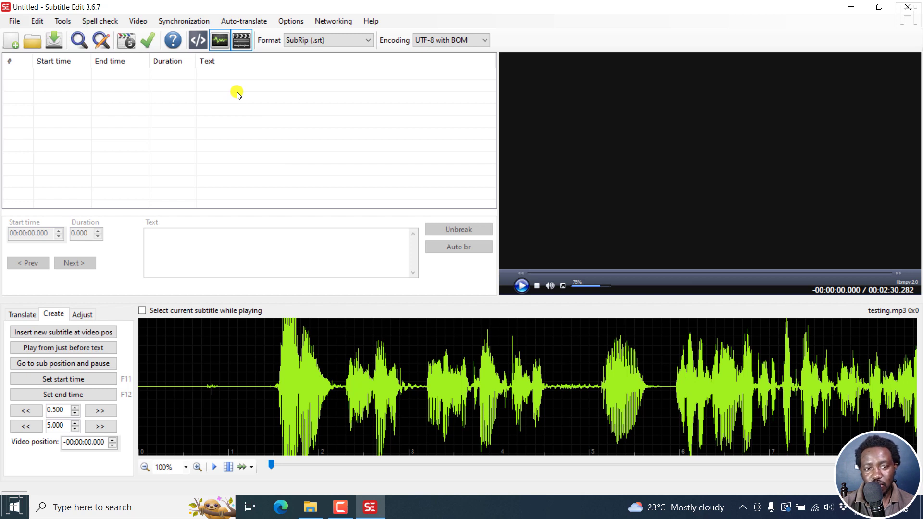
mouse_move(167, 69)
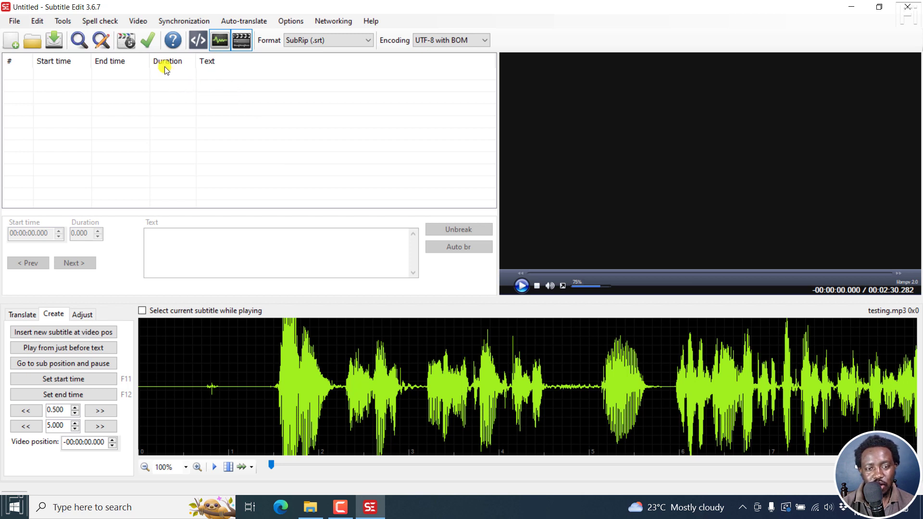
- Set Vosk to the vosk-model-en-us-0.22-lgraph model with Use post-processing ticked
click(138, 20)
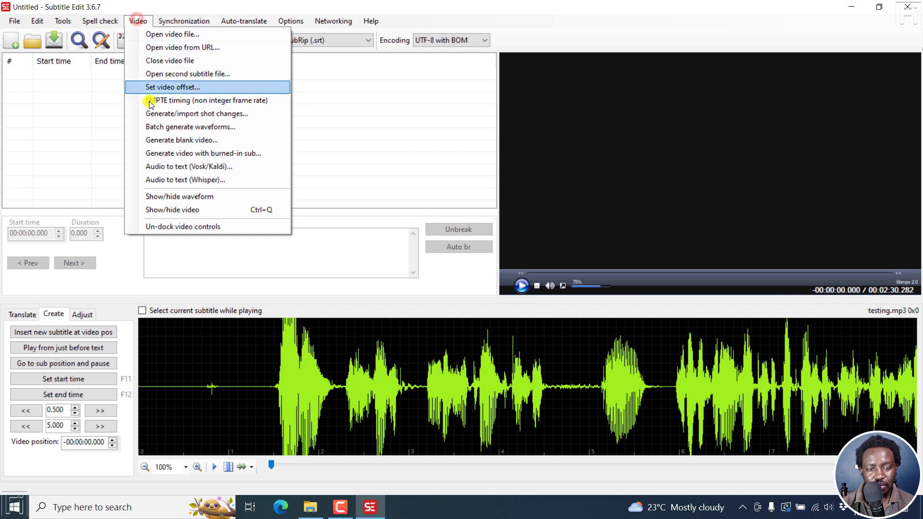
mouse_move(166, 166)
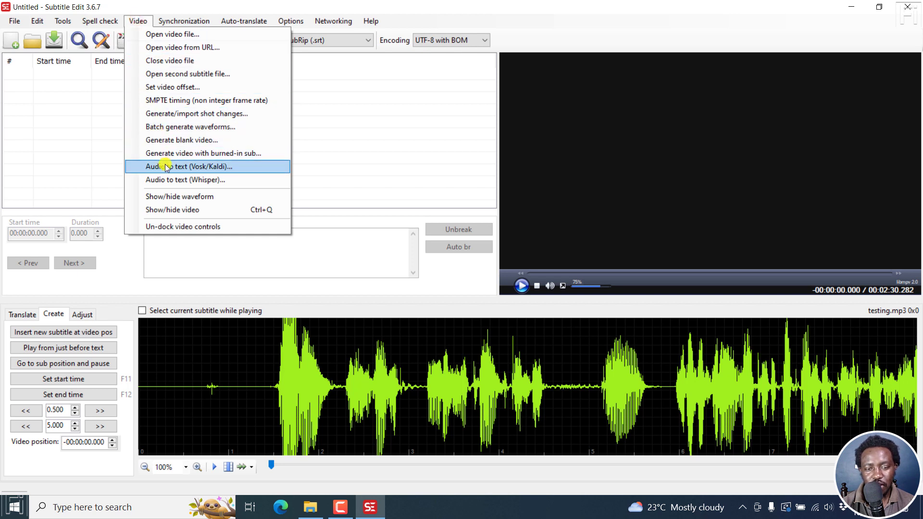
click(188, 167)
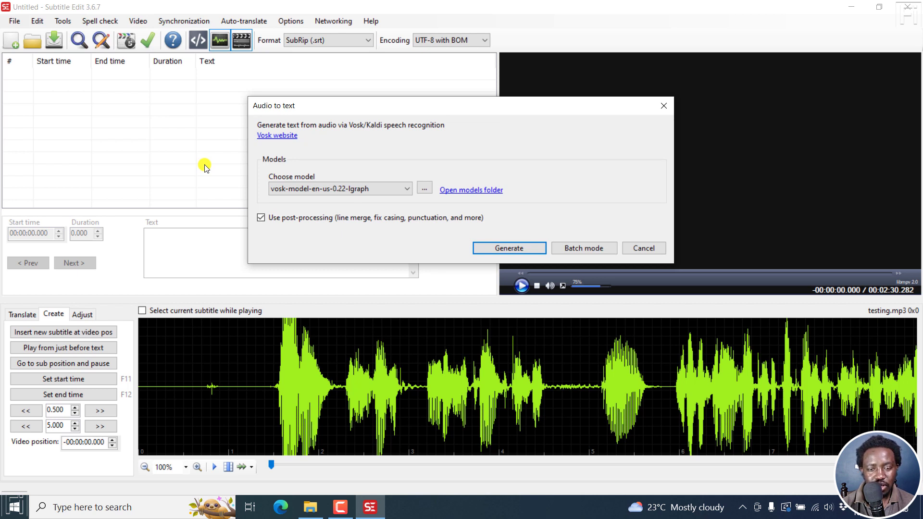
mouse_move(355, 133)
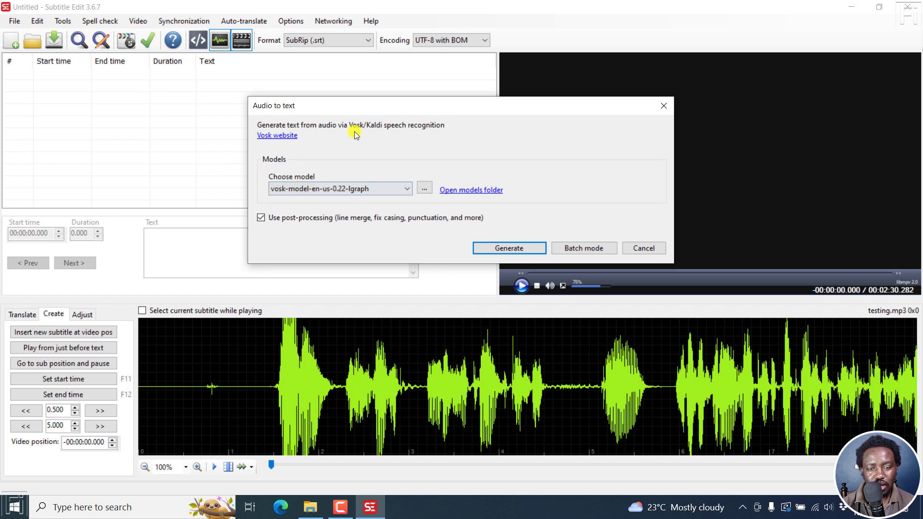
mouse_move(362, 131)
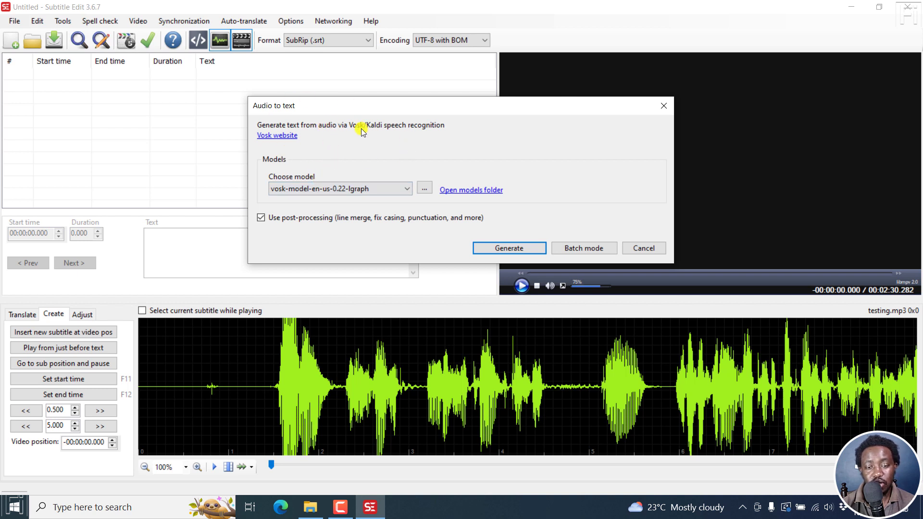
mouse_move(363, 134)
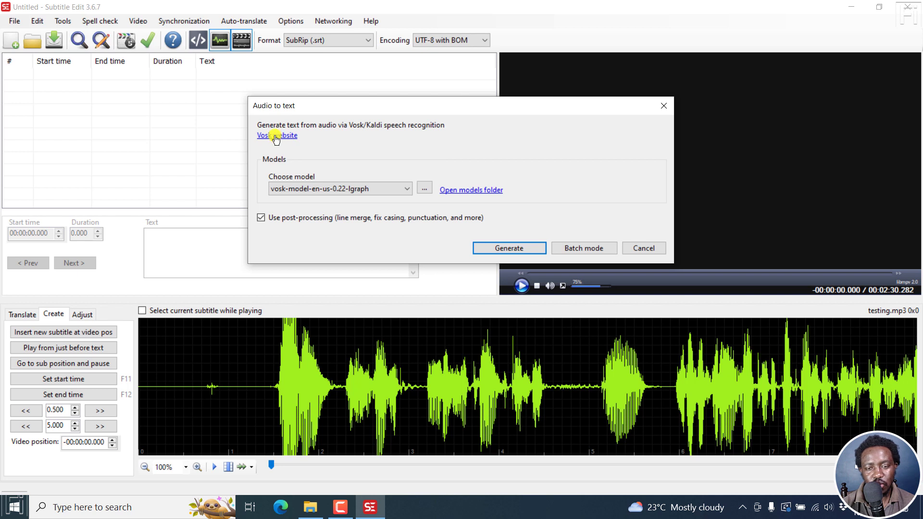
mouse_move(410, 146)
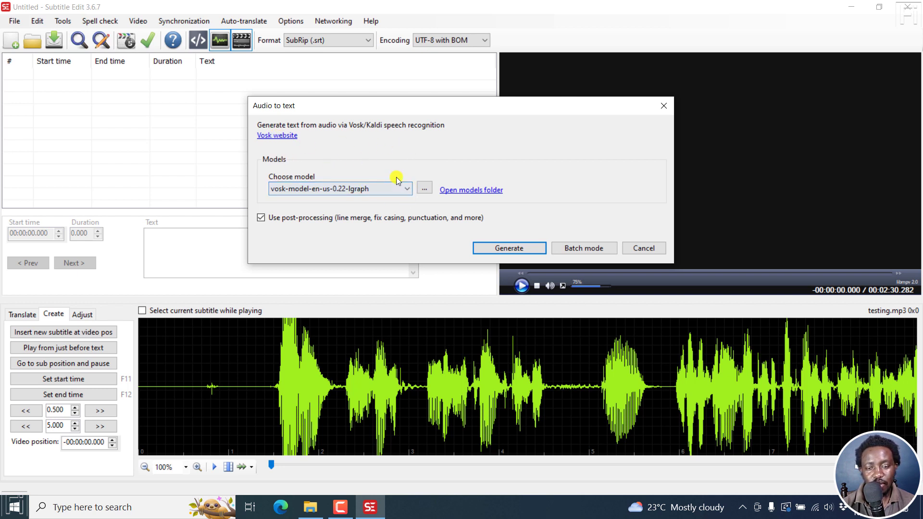
click(406, 189)
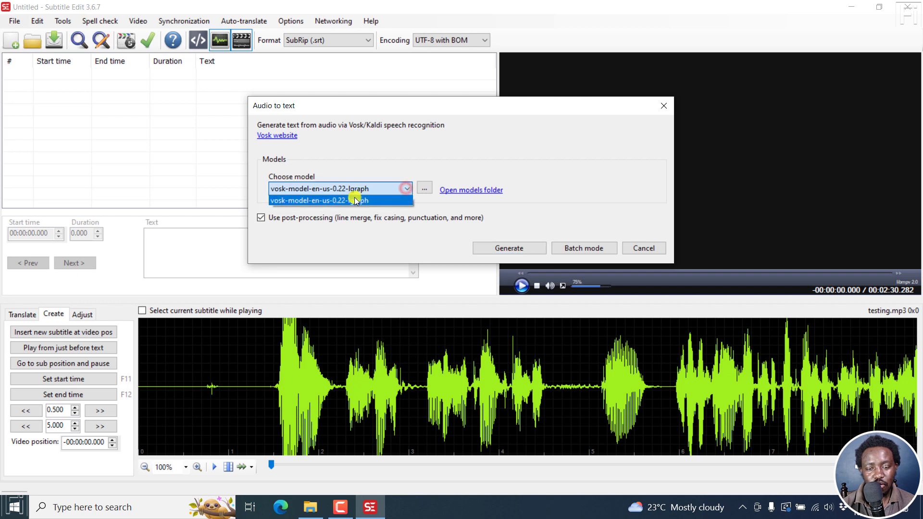
click(340, 200)
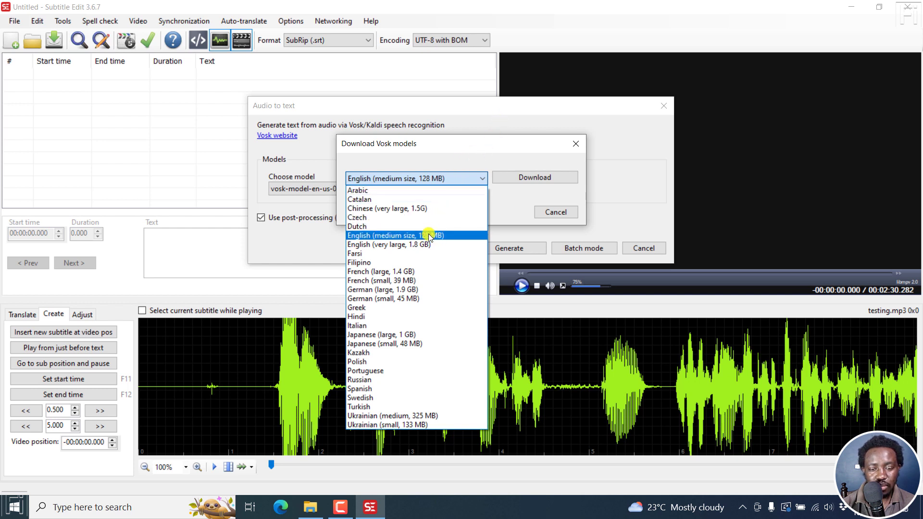
mouse_move(310, 190)
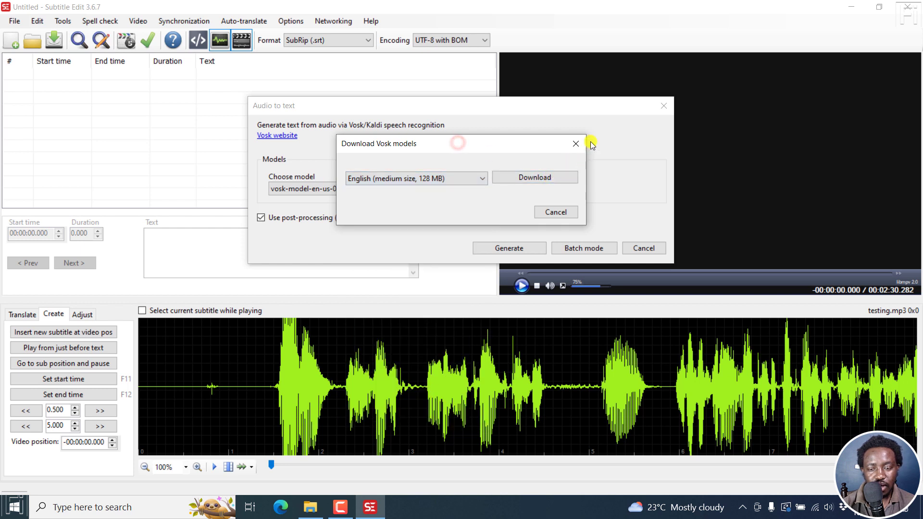
click(576, 143)
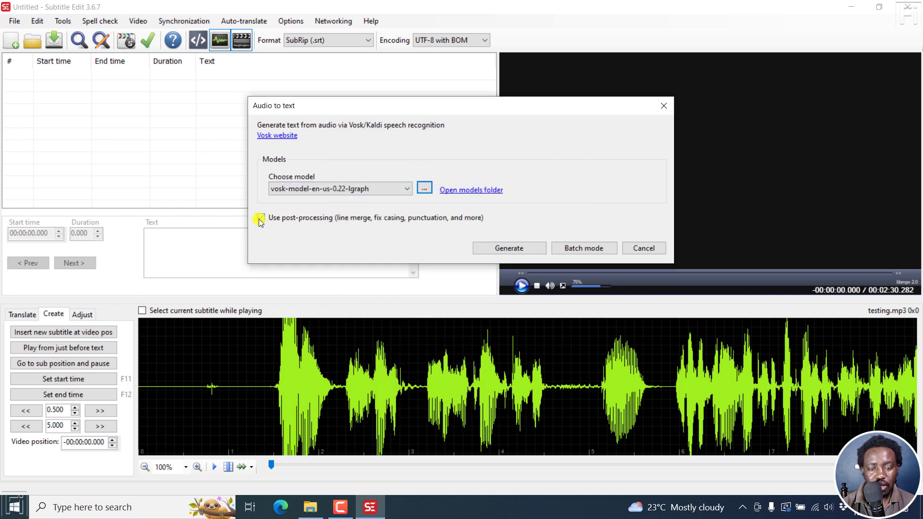
click(260, 217)
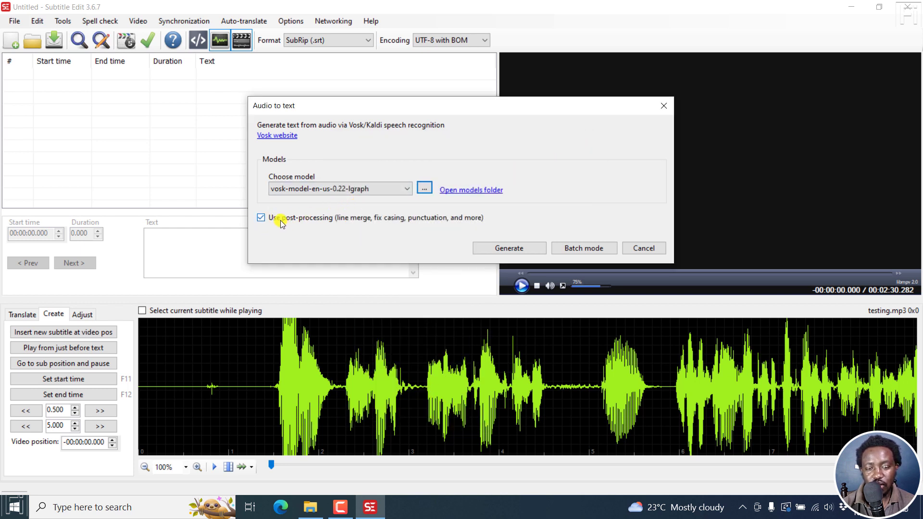
mouse_move(370, 223)
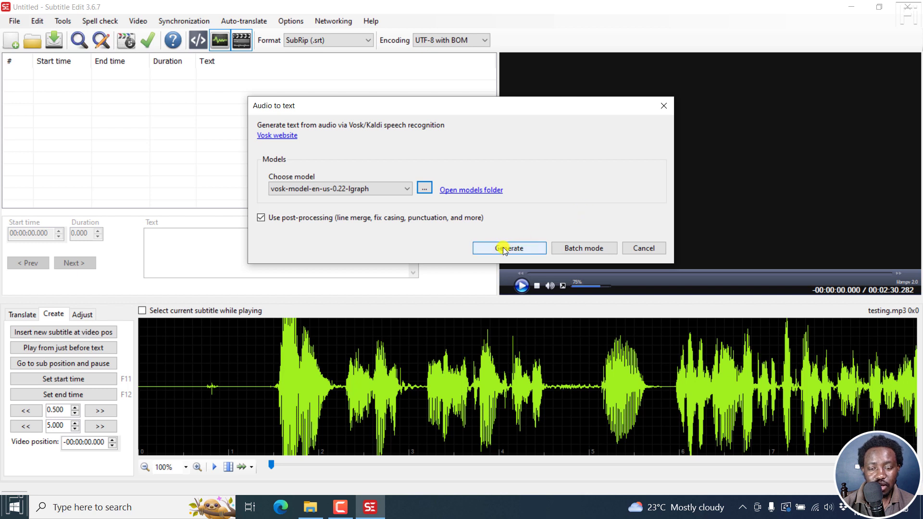
- Generate the Vosk transcription of testing.mp3
click(507, 248)
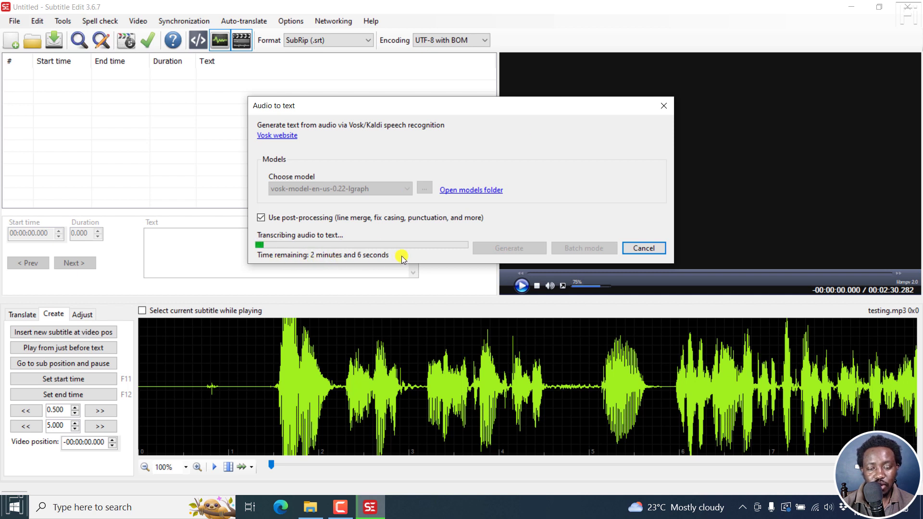
mouse_move(547, 127)
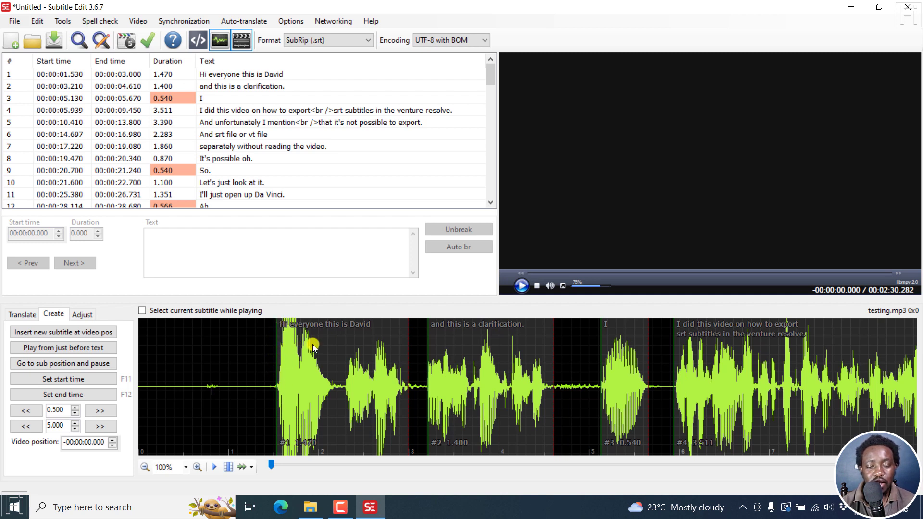
mouse_move(480, 303)
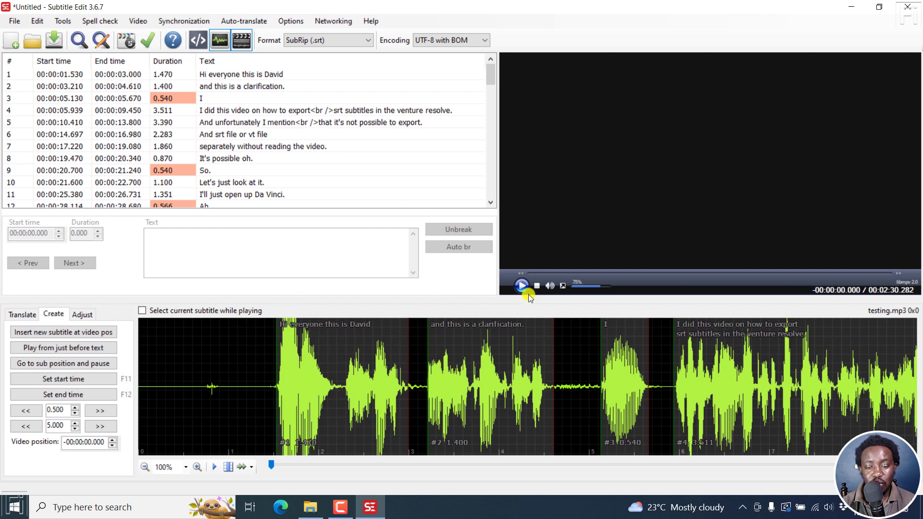
click(520, 287)
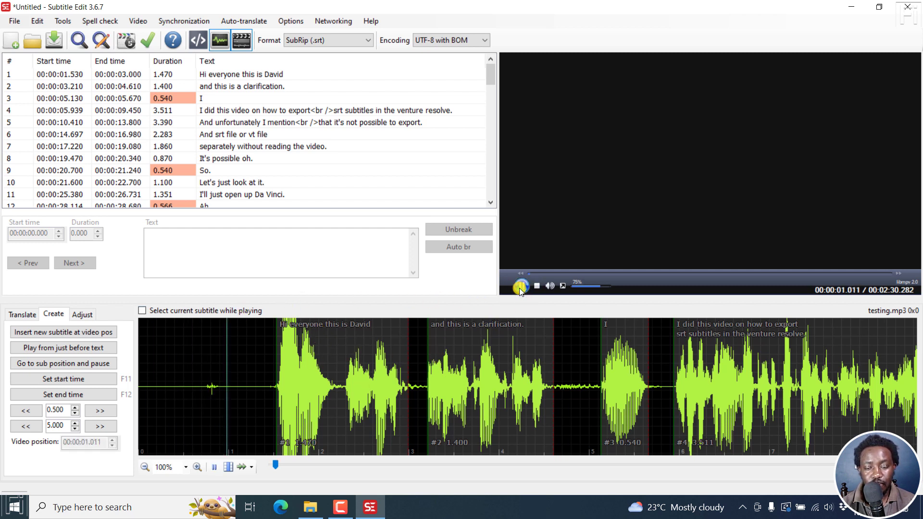
click(520, 285)
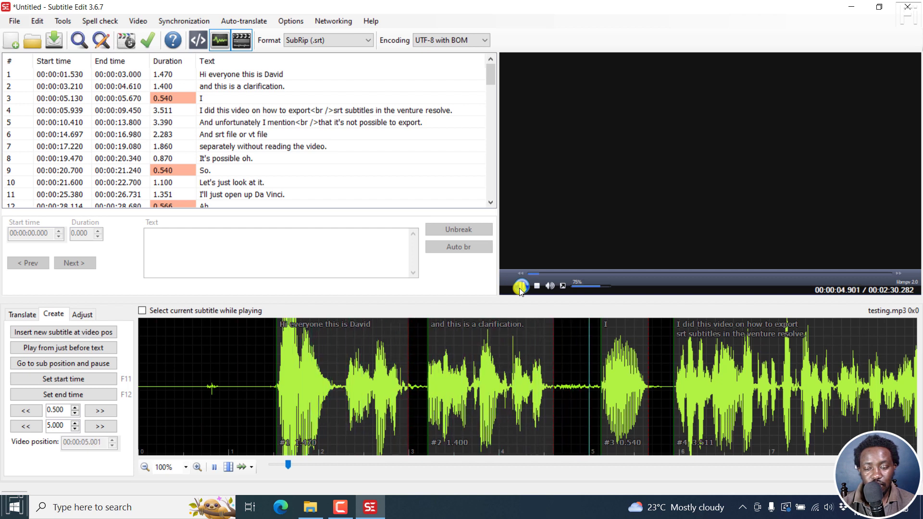
click(521, 287)
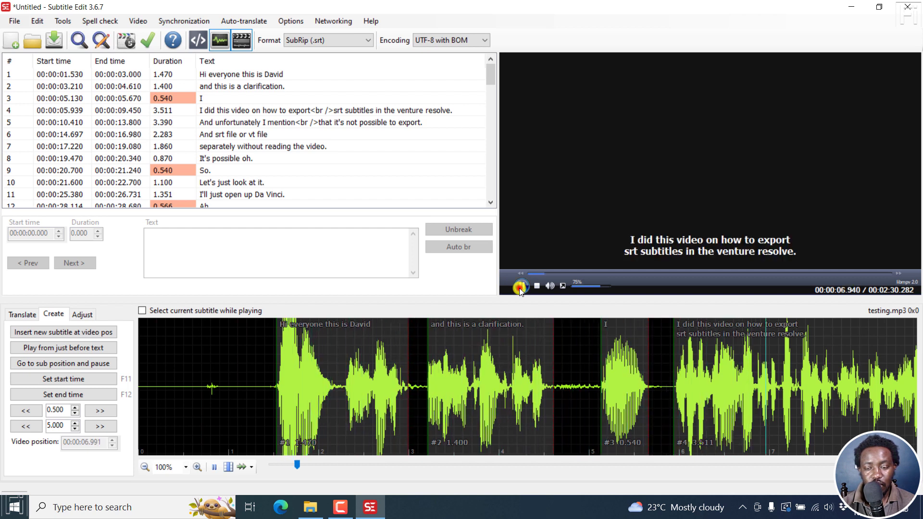
click(520, 286)
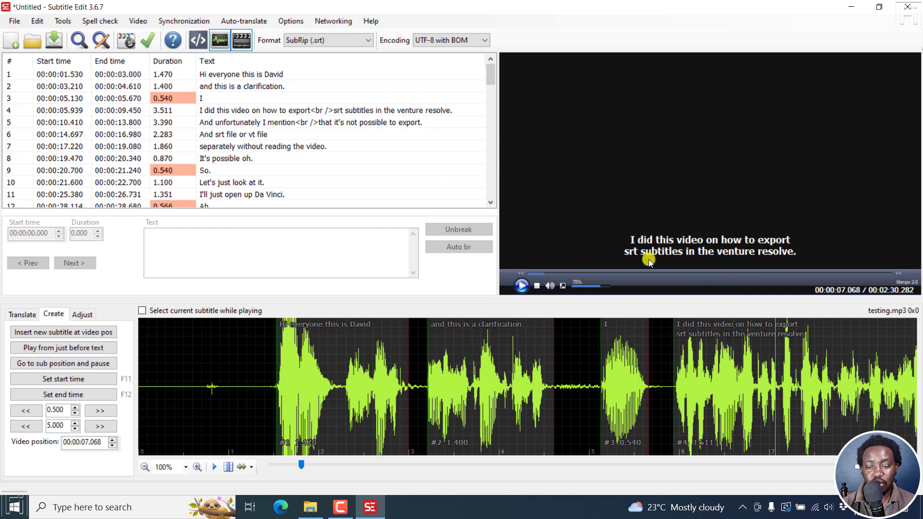
mouse_move(724, 255)
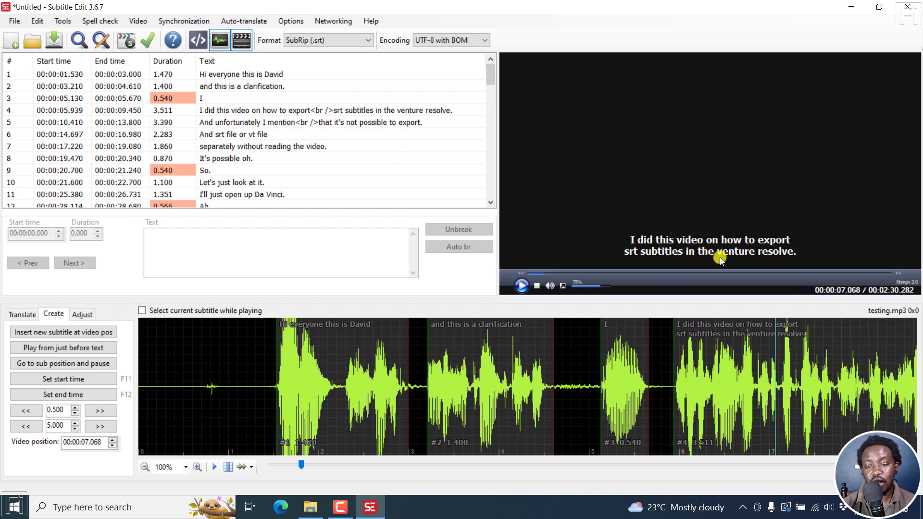
mouse_move(782, 259)
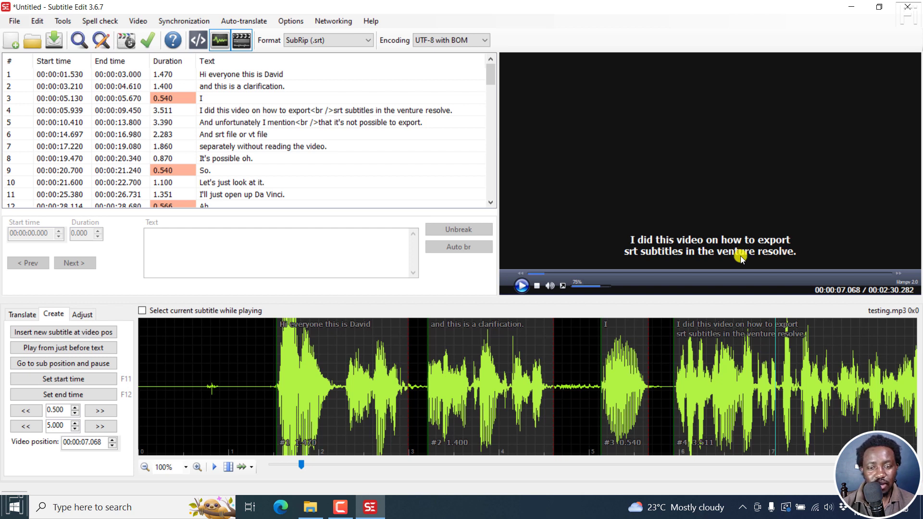
mouse_move(376, 159)
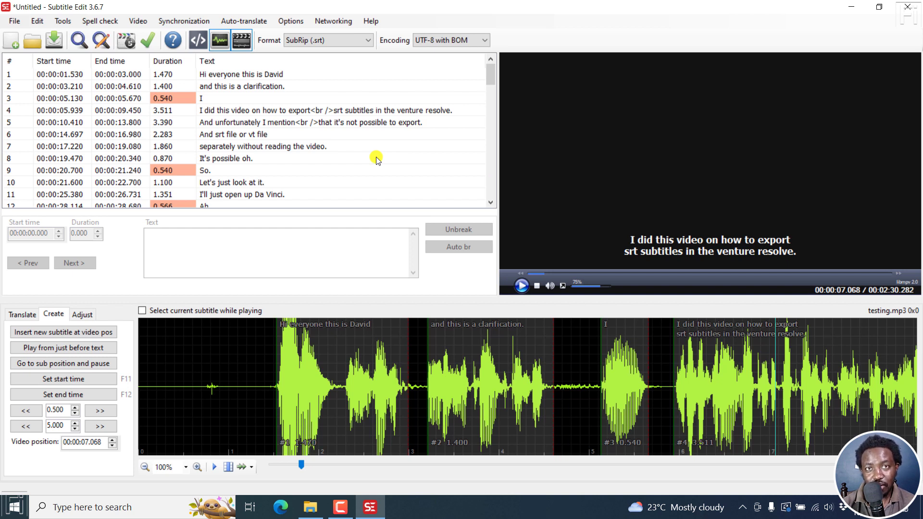
mouse_move(500, 269)
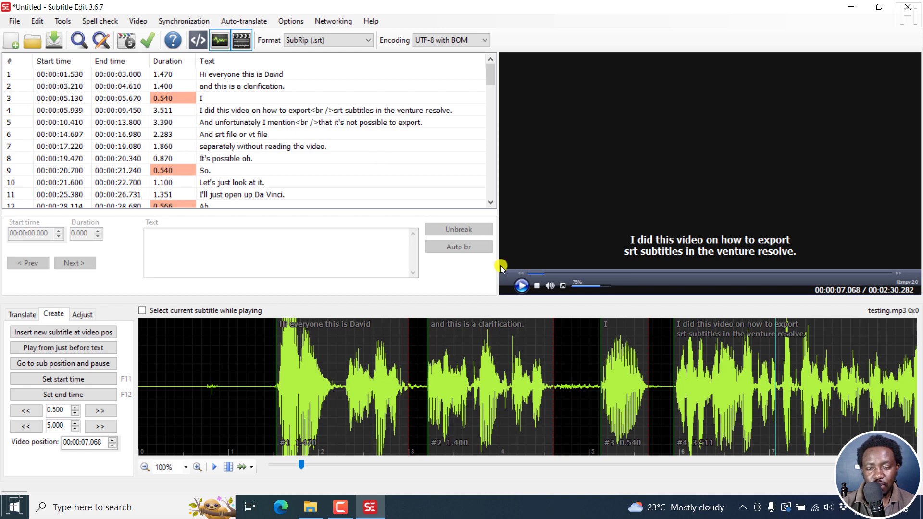
click(521, 285)
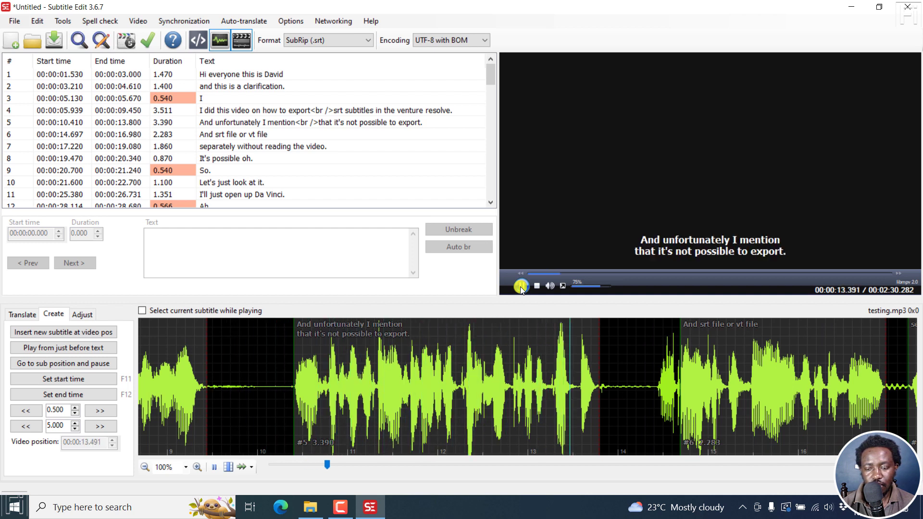
click(520, 285)
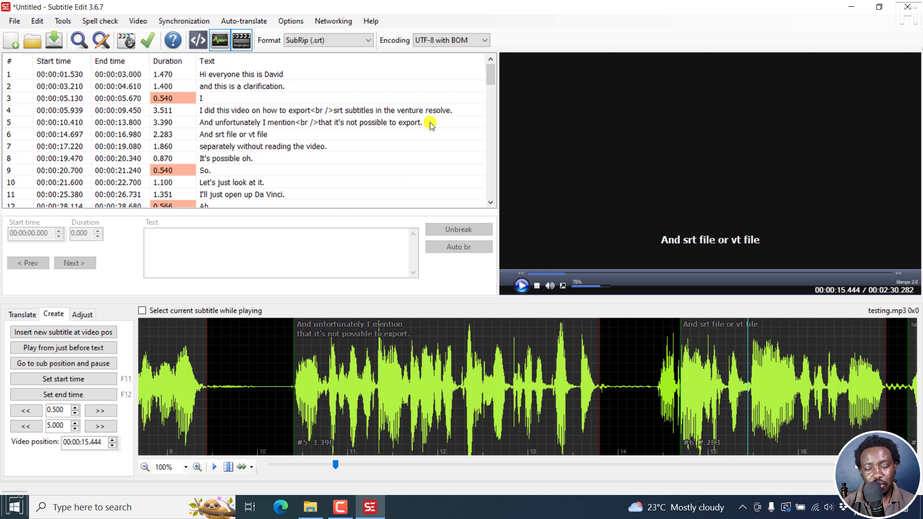
mouse_move(482, 369)
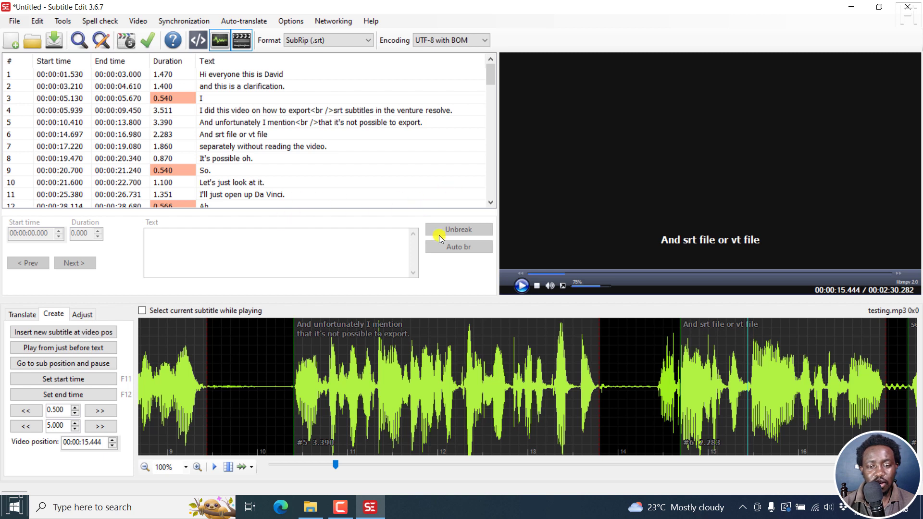
mouse_move(399, 182)
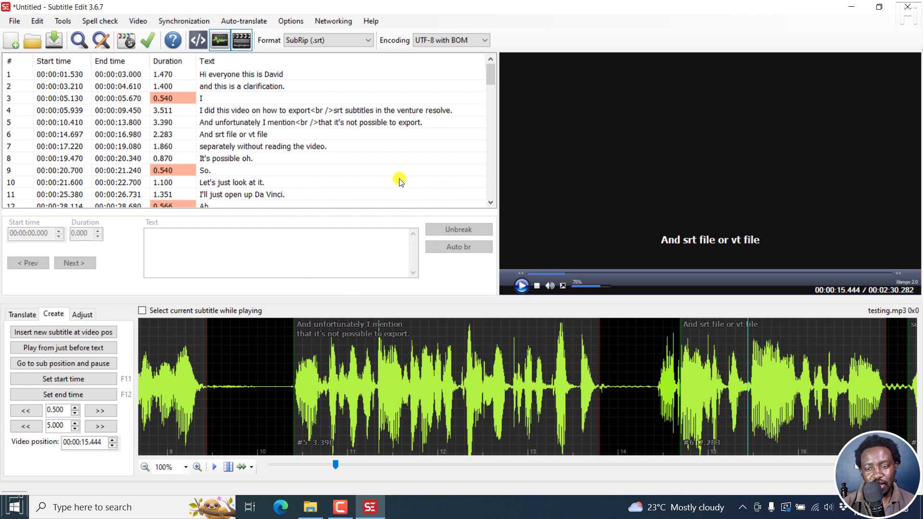
click(13, 20)
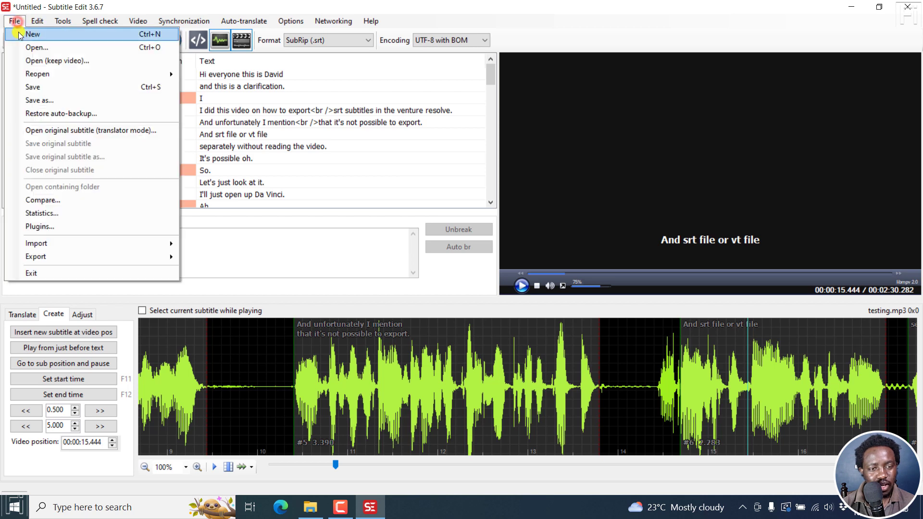
click(33, 34)
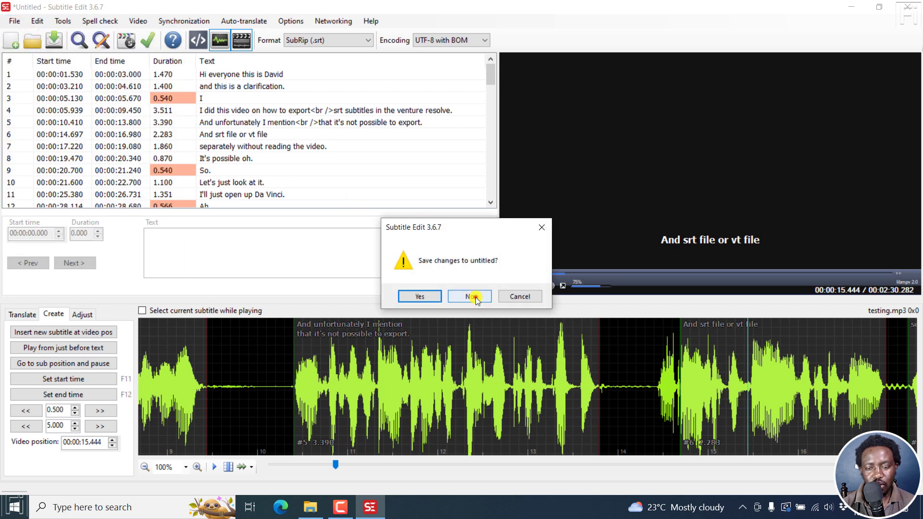
click(470, 296)
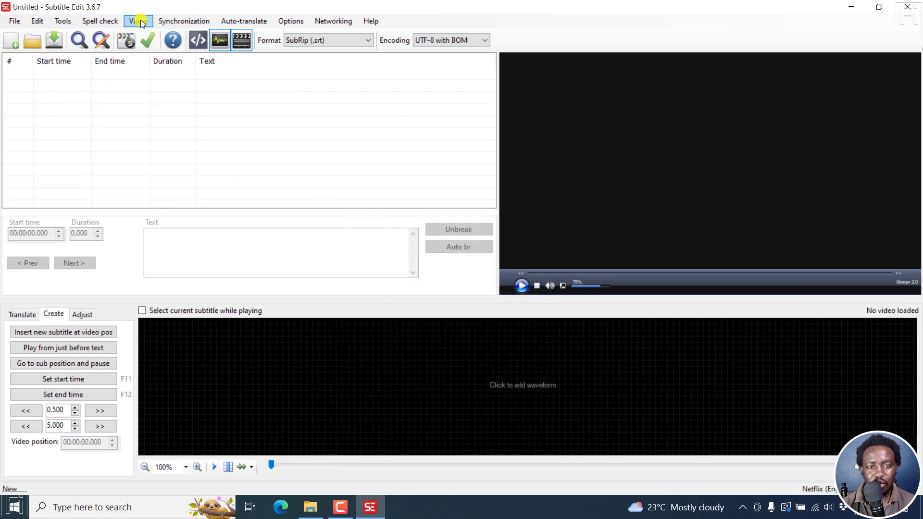
click(137, 20)
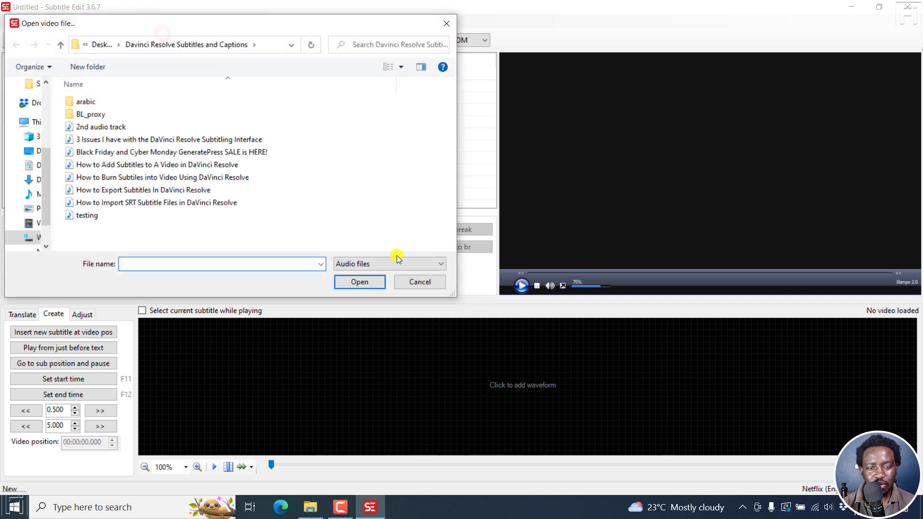
click(88, 214)
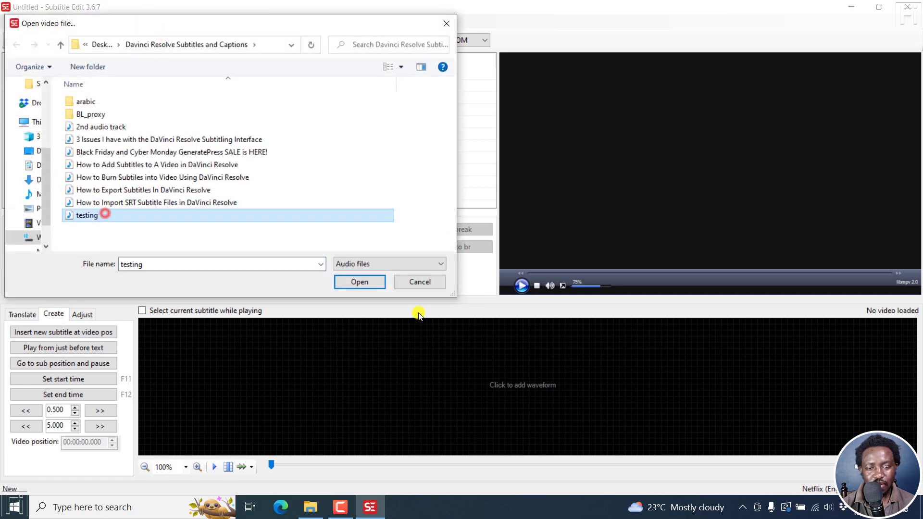
click(358, 282)
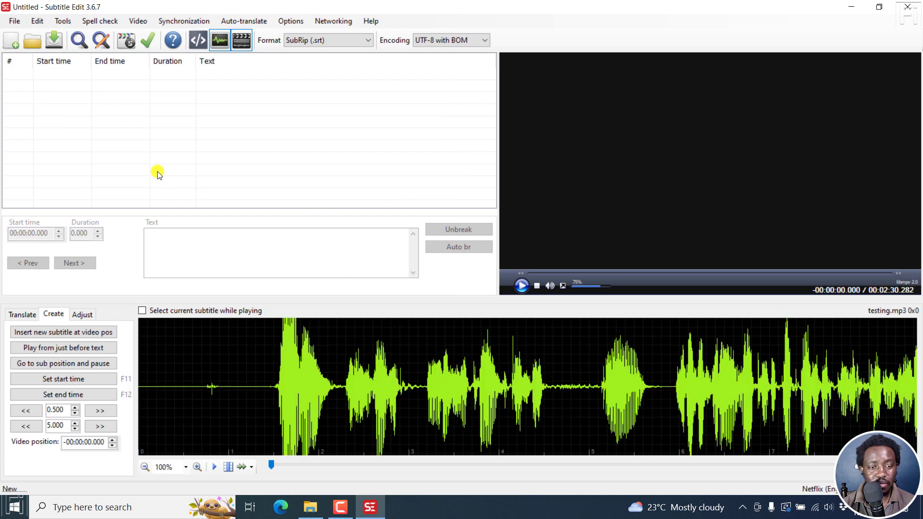
- Bring up Audio to text (Whisper) and review the language list, keeping English
click(138, 20)
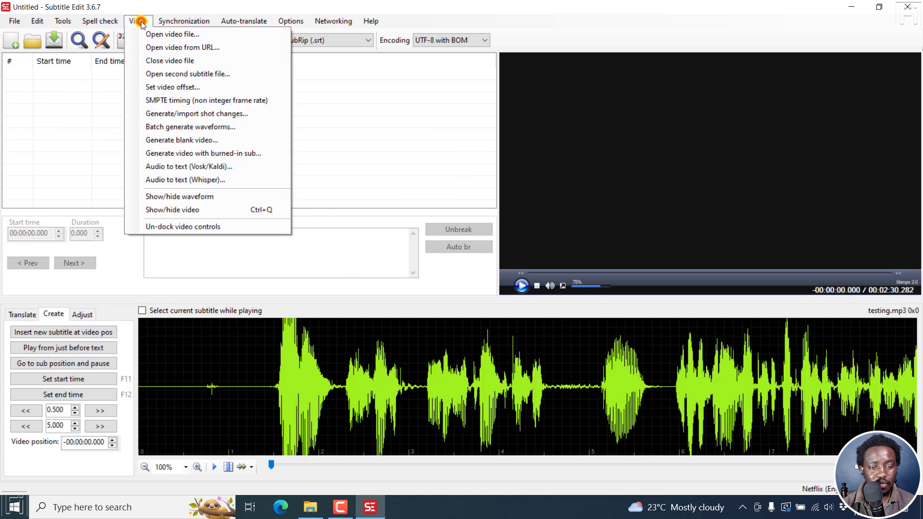
mouse_move(181, 180)
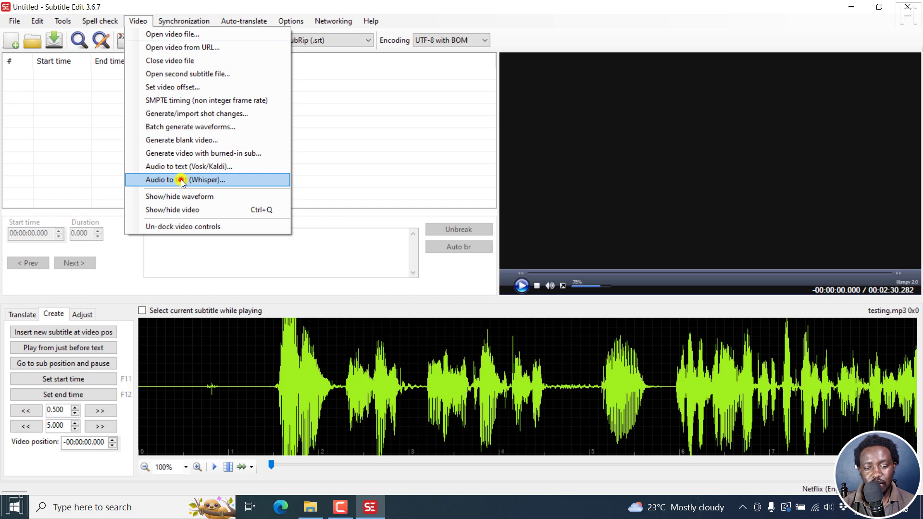
click(182, 180)
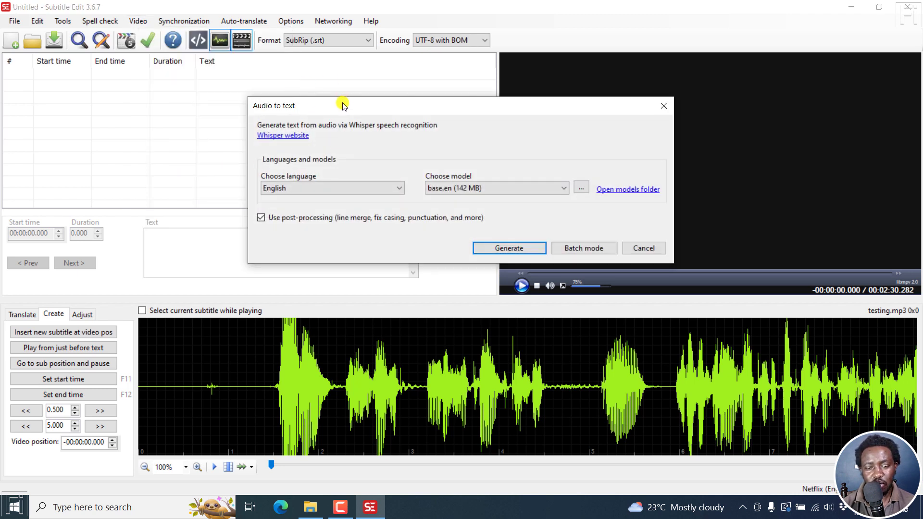
mouse_move(340, 121)
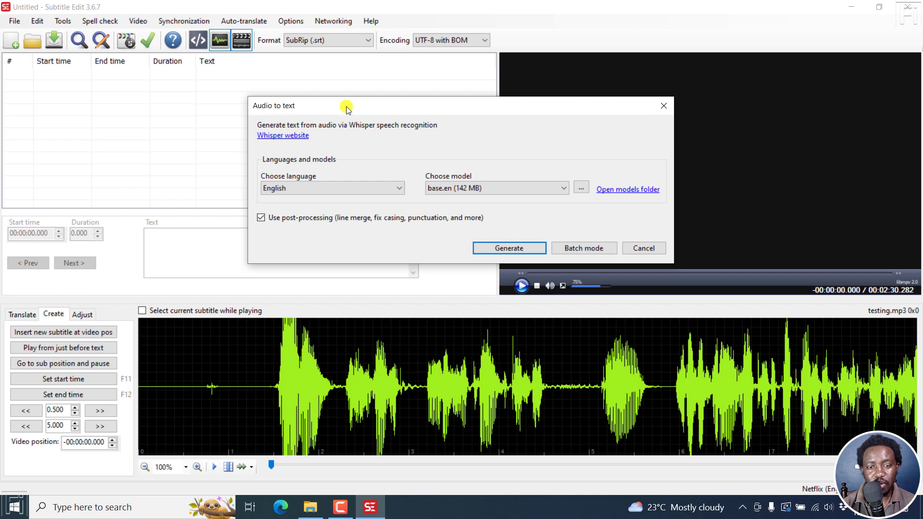
mouse_move(314, 130)
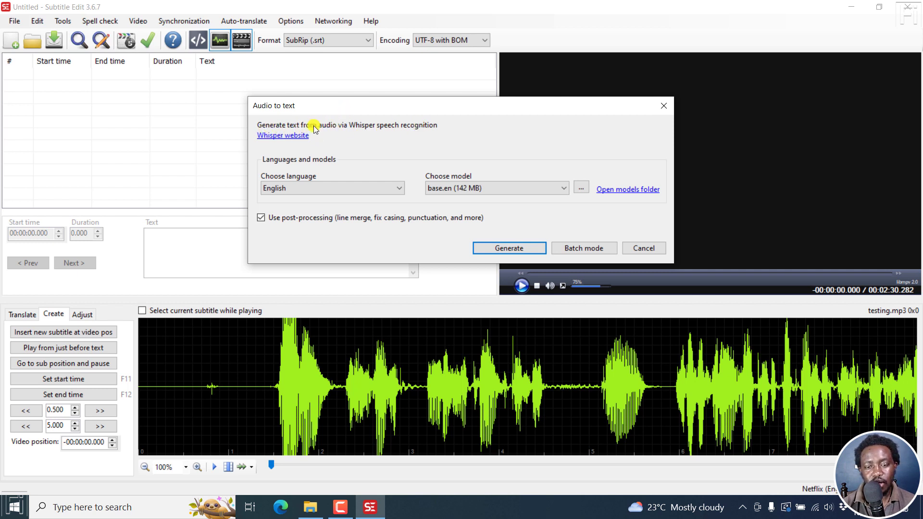
mouse_move(348, 131)
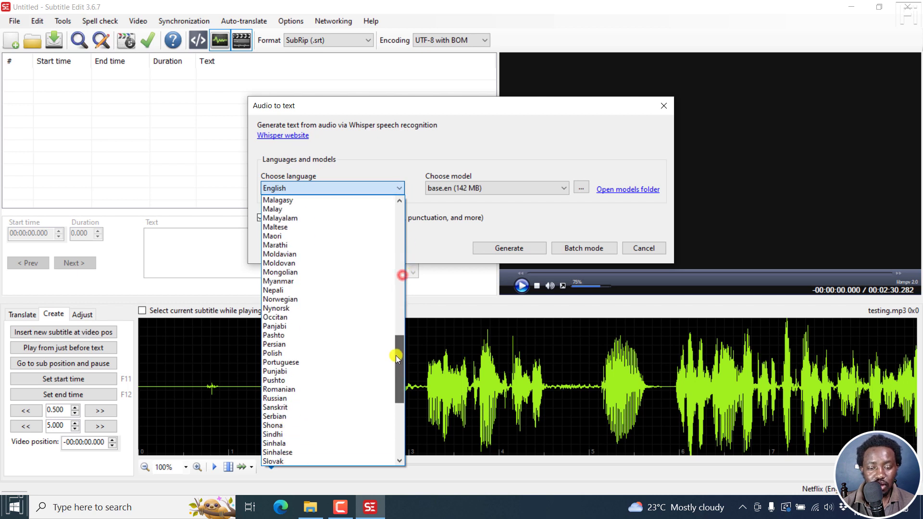
scroll(down, 3)
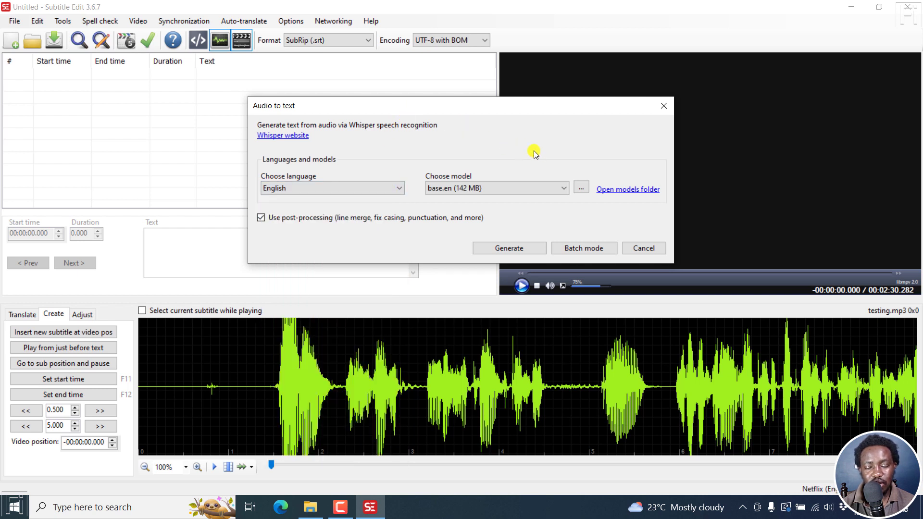
mouse_move(438, 172)
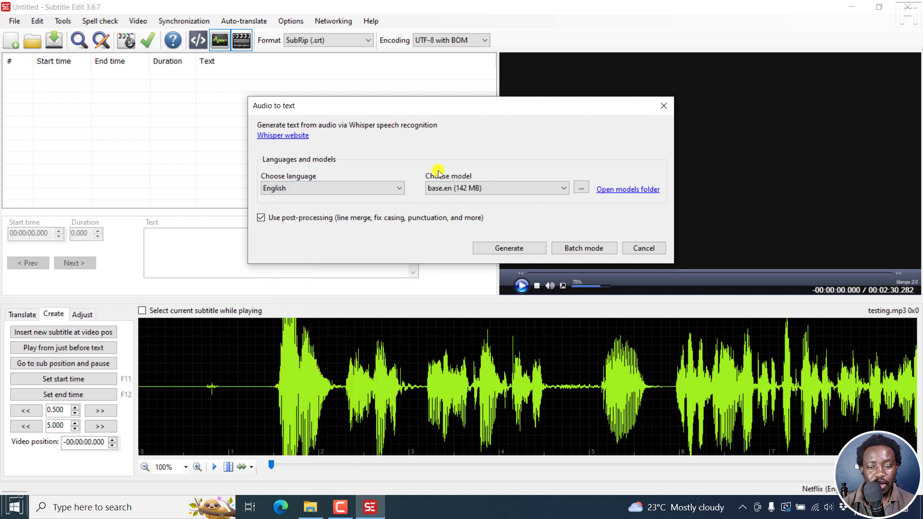
click(496, 188)
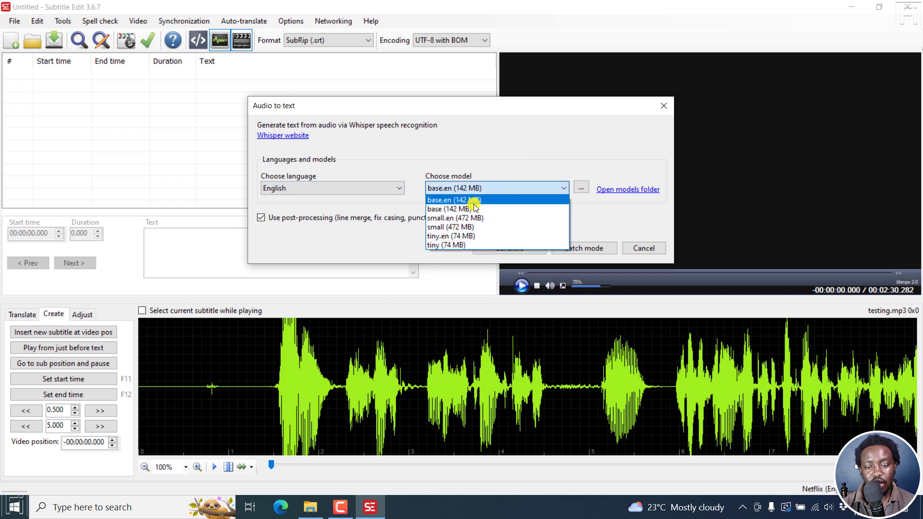
mouse_move(439, 203)
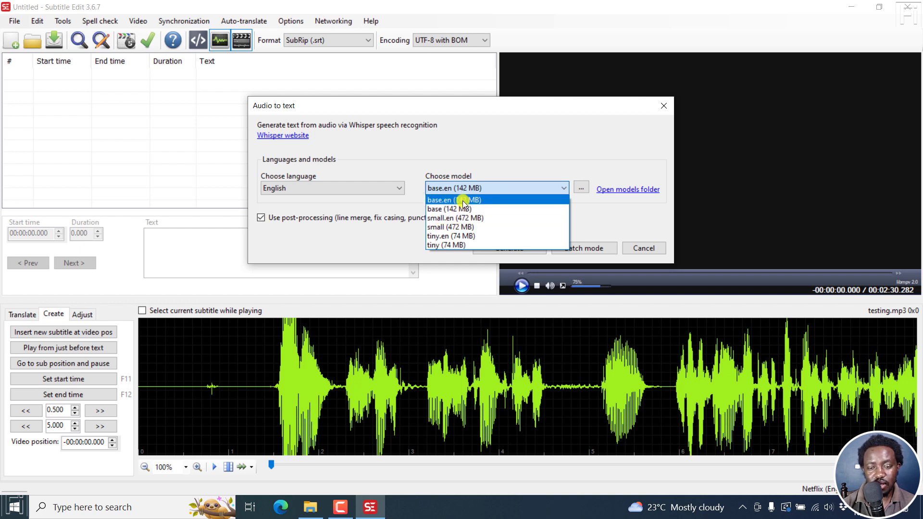
mouse_move(438, 200)
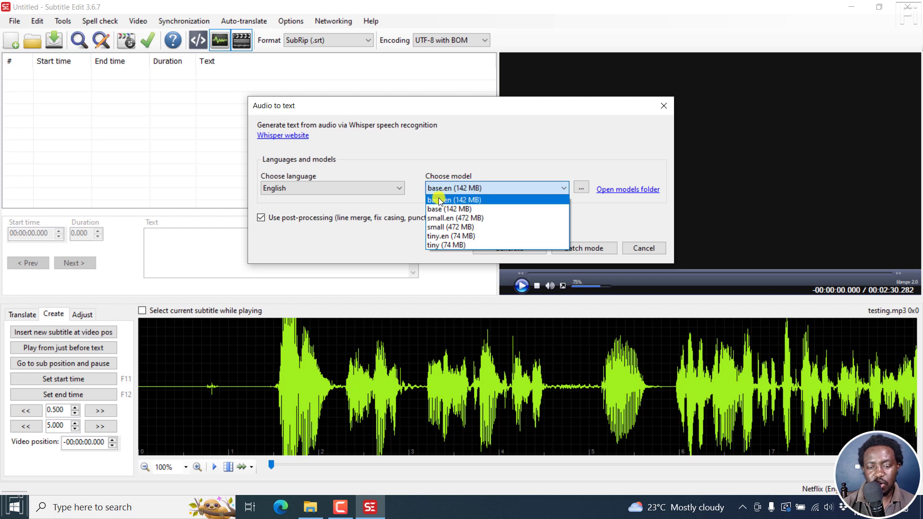
mouse_move(450, 245)
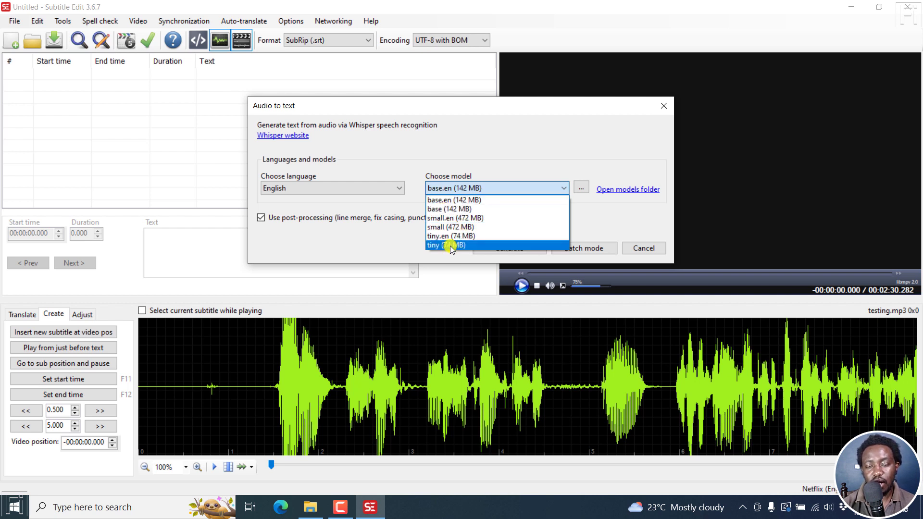
mouse_move(447, 235)
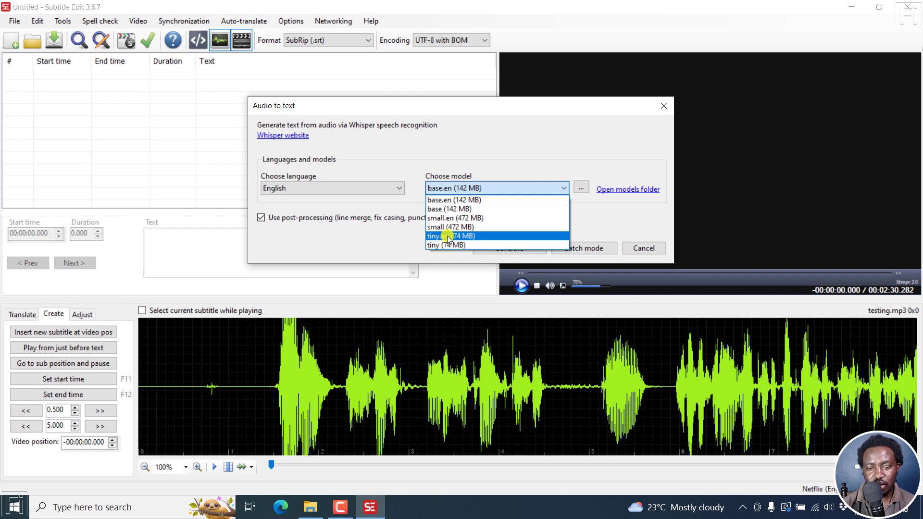
mouse_move(459, 218)
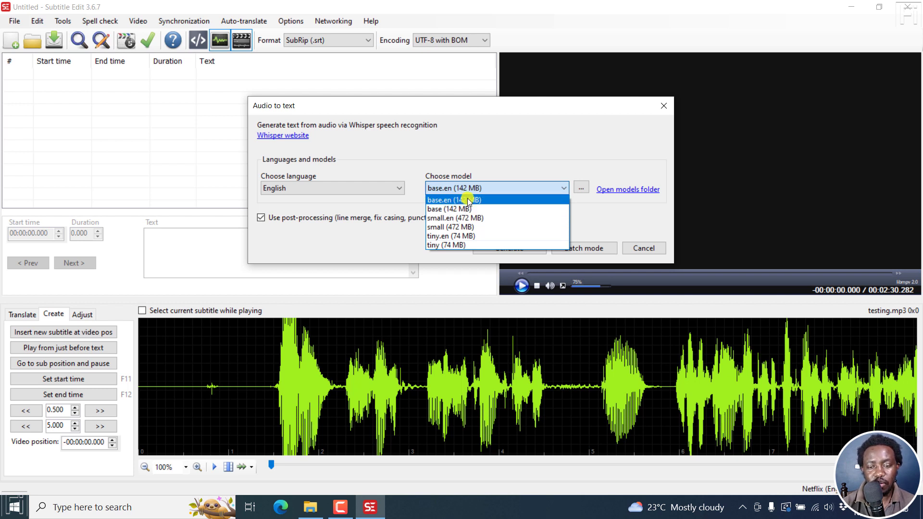
click(466, 200)
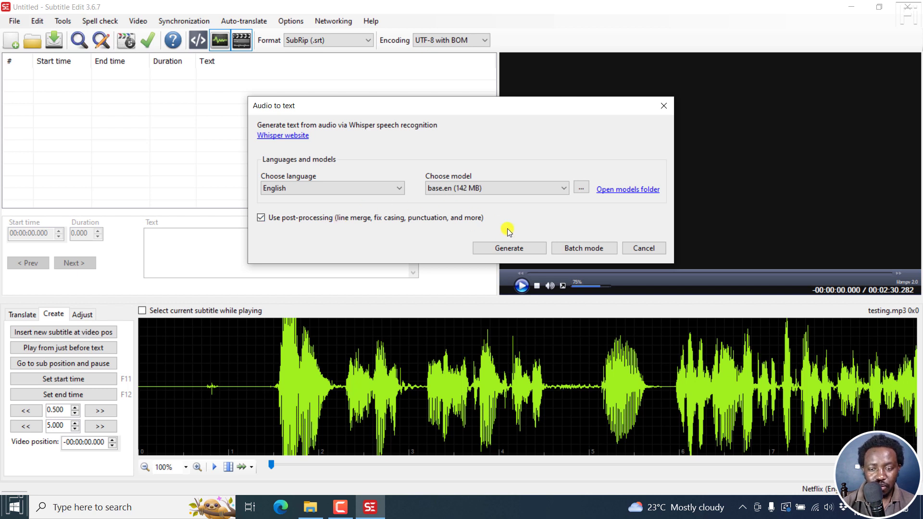
- Generate the Whisper transcription of testing.mp3 with base.en
click(508, 248)
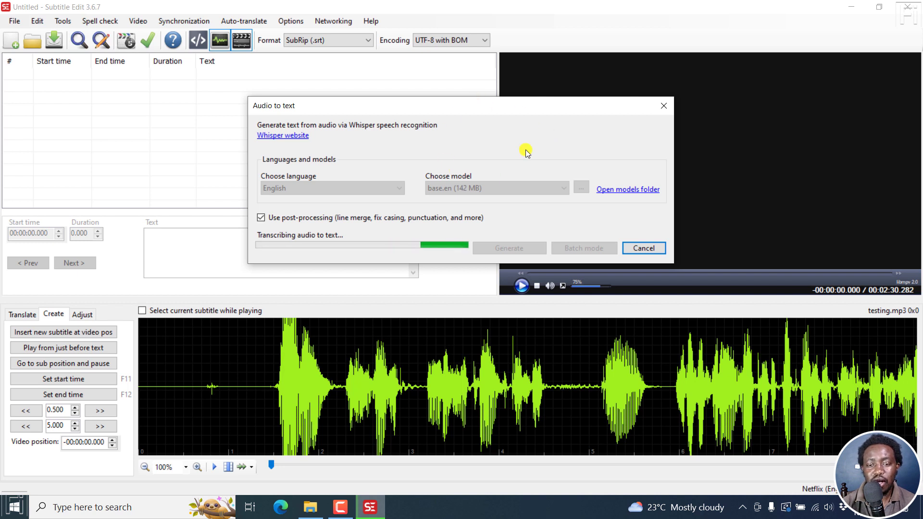
mouse_move(464, 133)
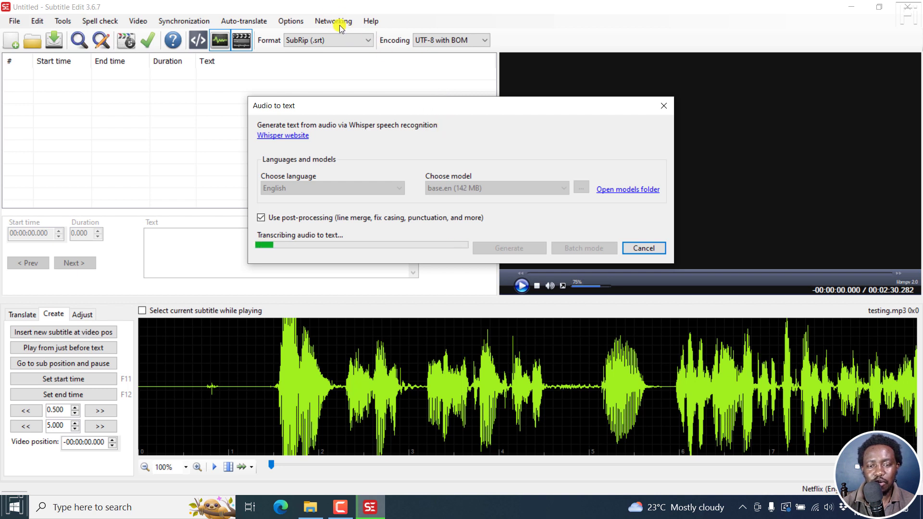
mouse_move(454, 147)
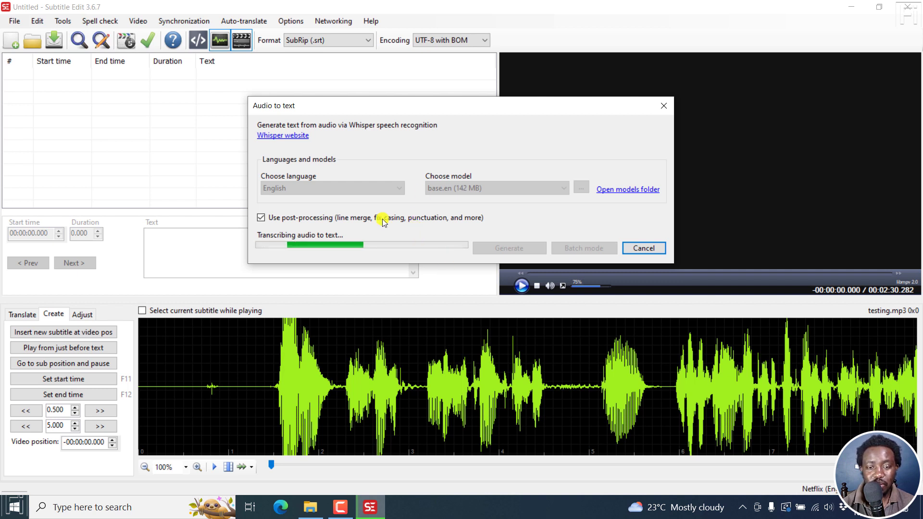
mouse_move(510, 133)
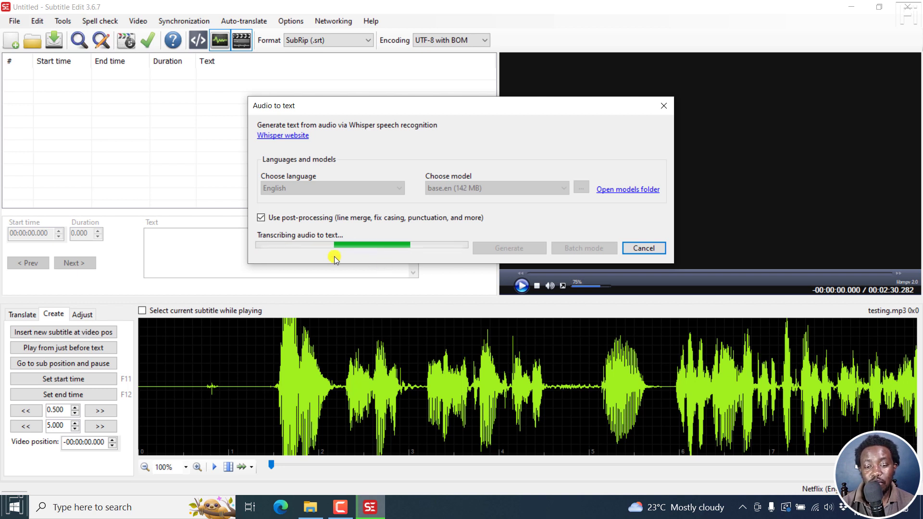
mouse_move(356, 258)
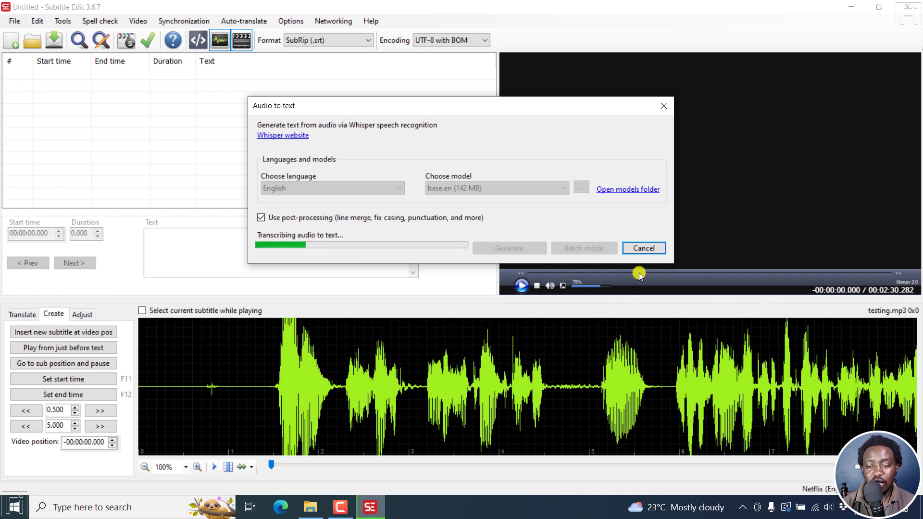
mouse_move(466, 214)
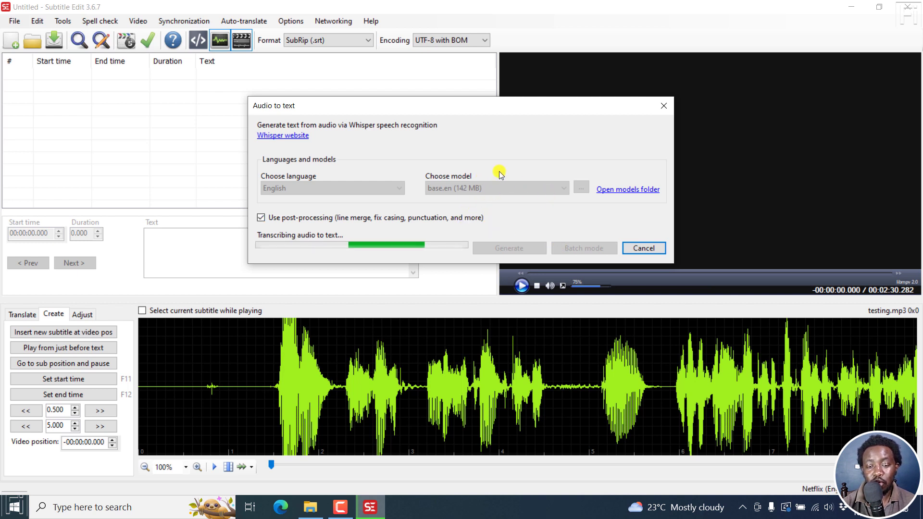
mouse_move(641, 202)
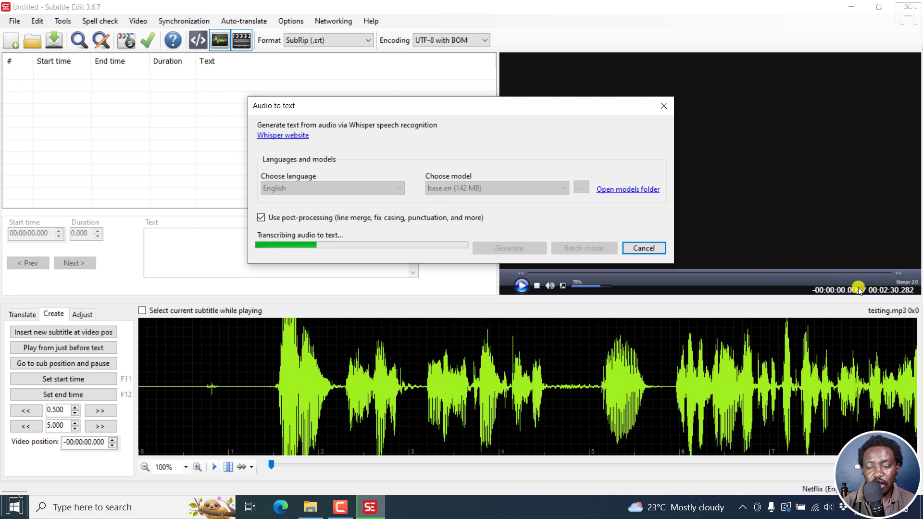
mouse_move(540, 130)
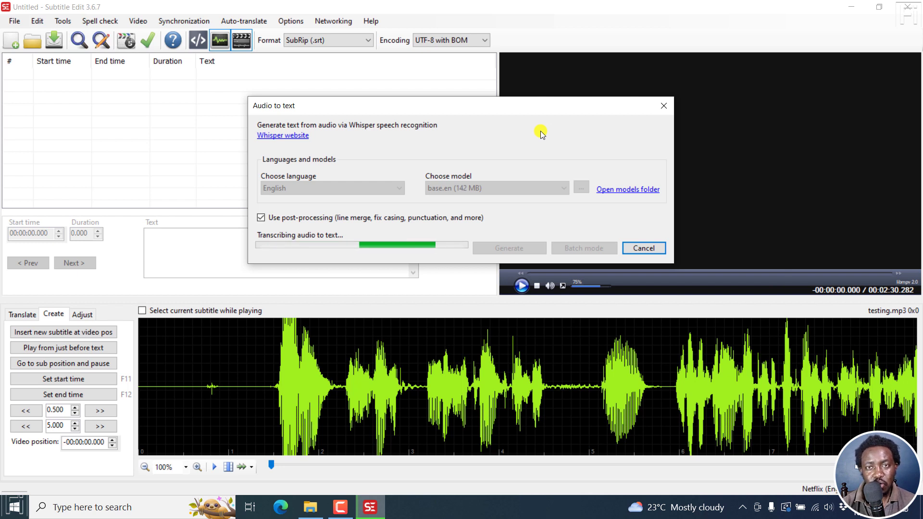
mouse_move(332, 261)
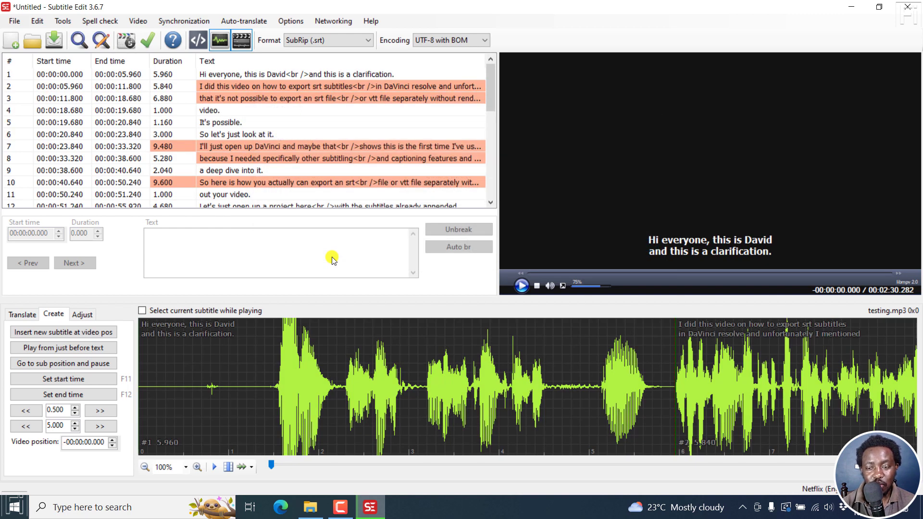
mouse_move(136, 321)
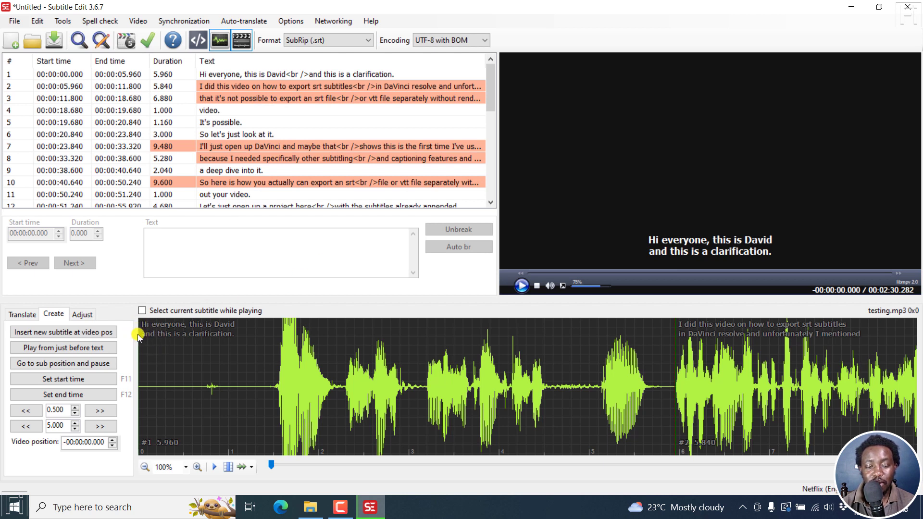
mouse_move(277, 358)
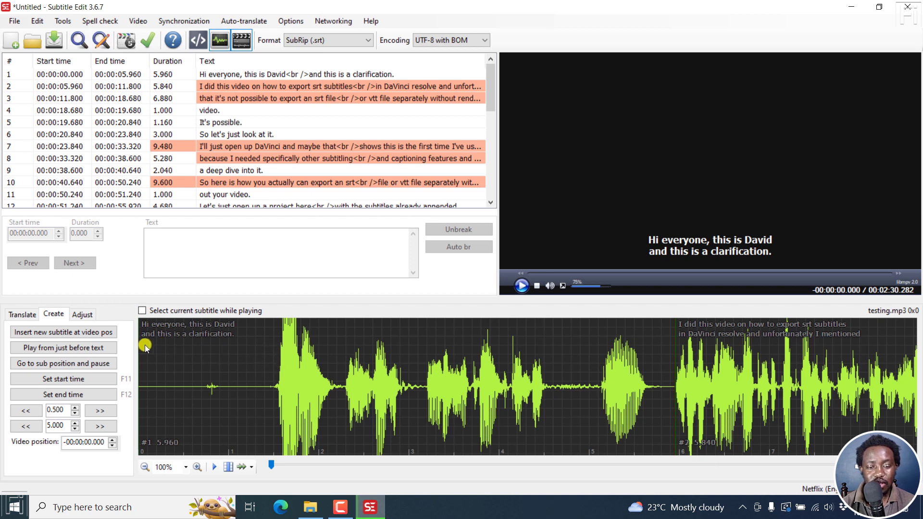
mouse_move(142, 349)
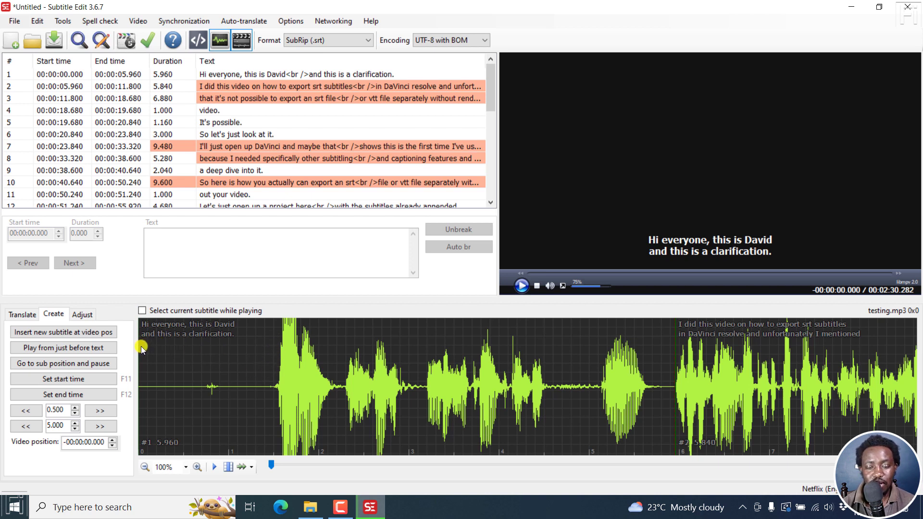
mouse_move(530, 310)
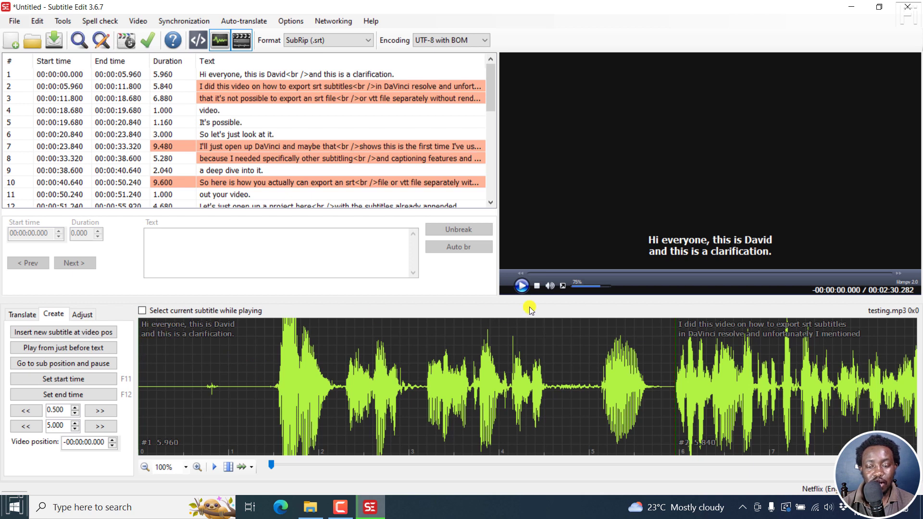
- Play and pause the audio through the first two subtitle lines
click(520, 286)
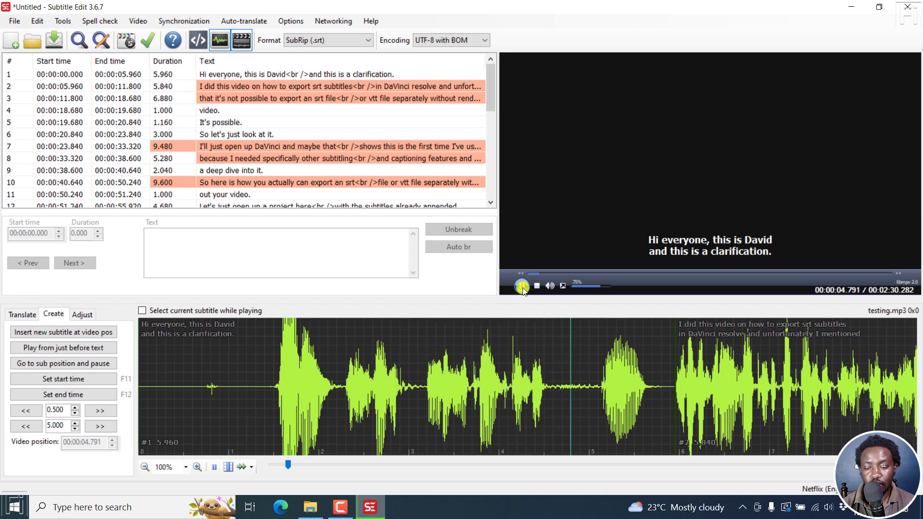
click(521, 285)
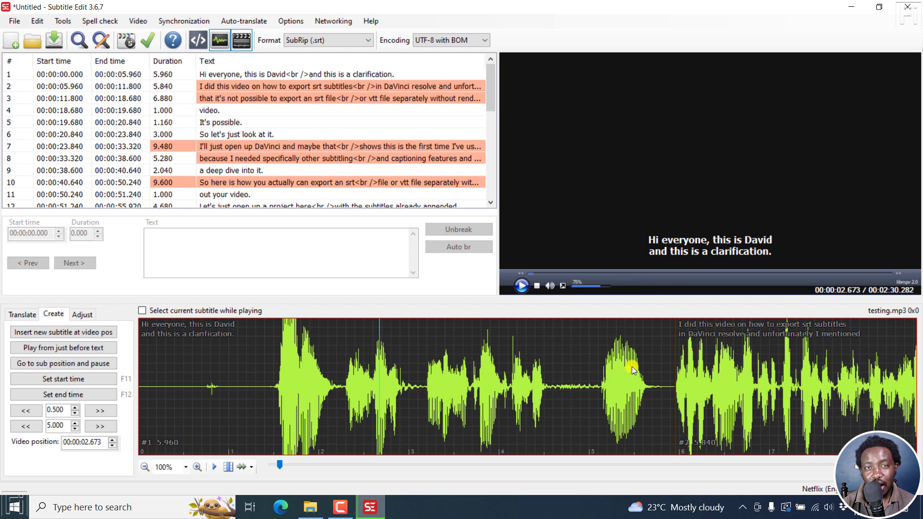
mouse_move(668, 356)
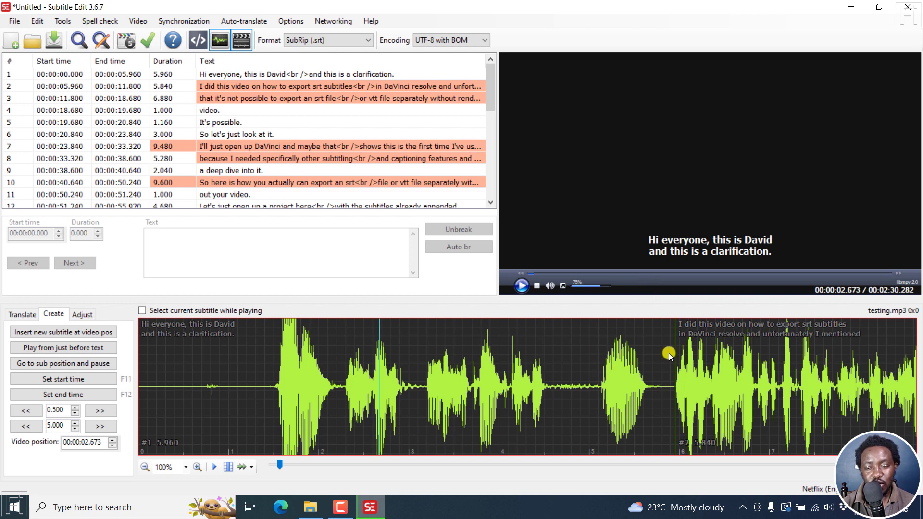
click(521, 286)
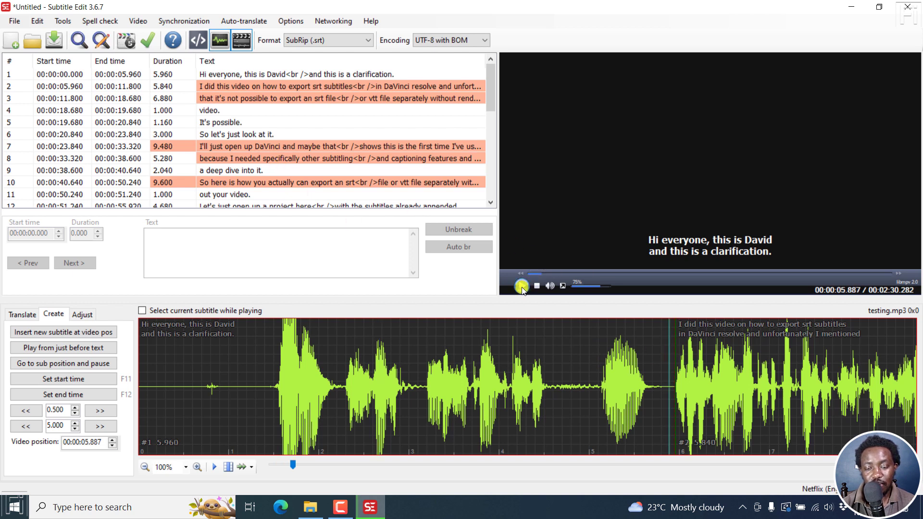
click(521, 287)
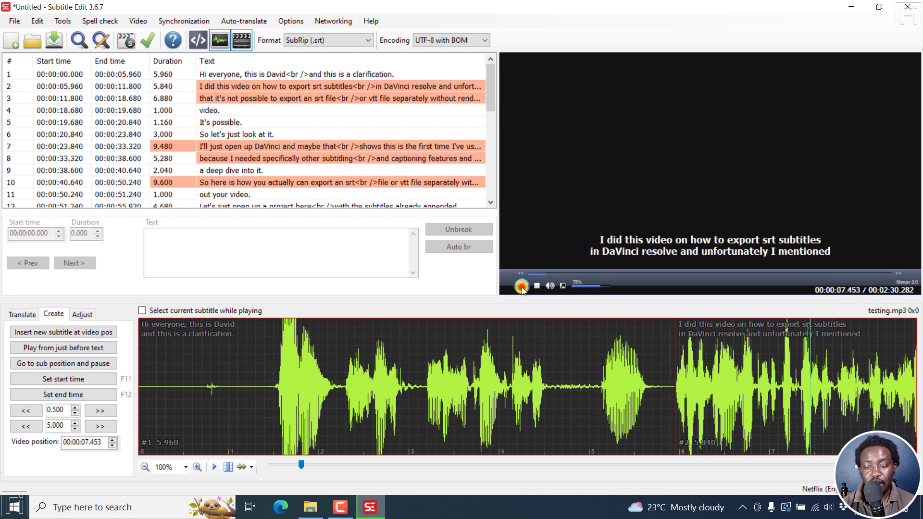
click(522, 287)
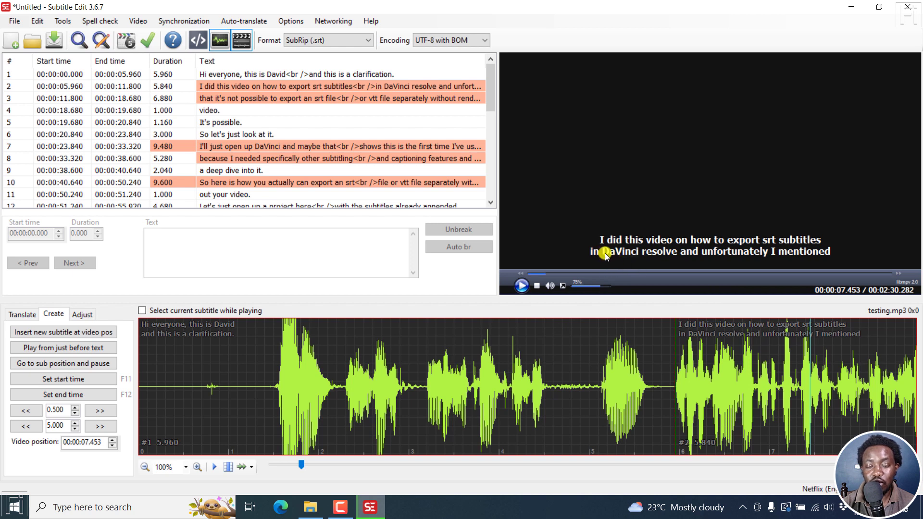
mouse_move(697, 258)
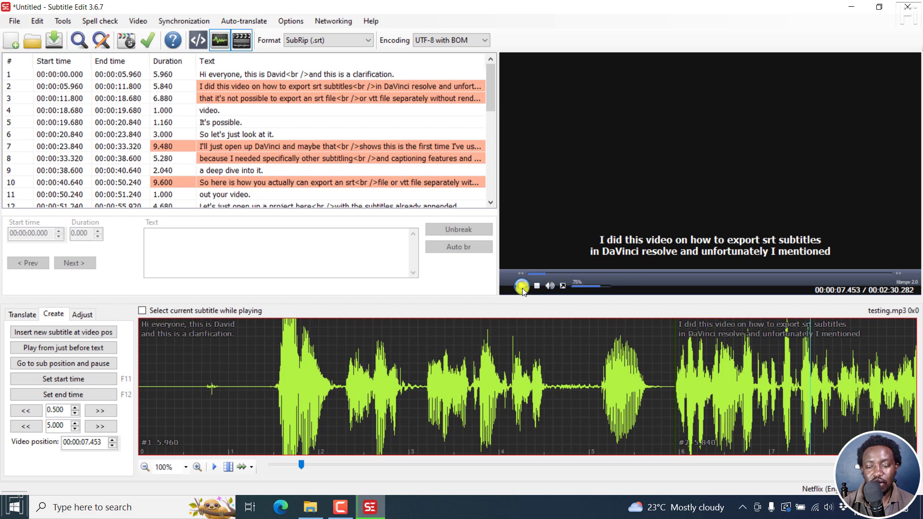
- Continue playback to about 20 seconds, pausing on "It's possible."
click(522, 285)
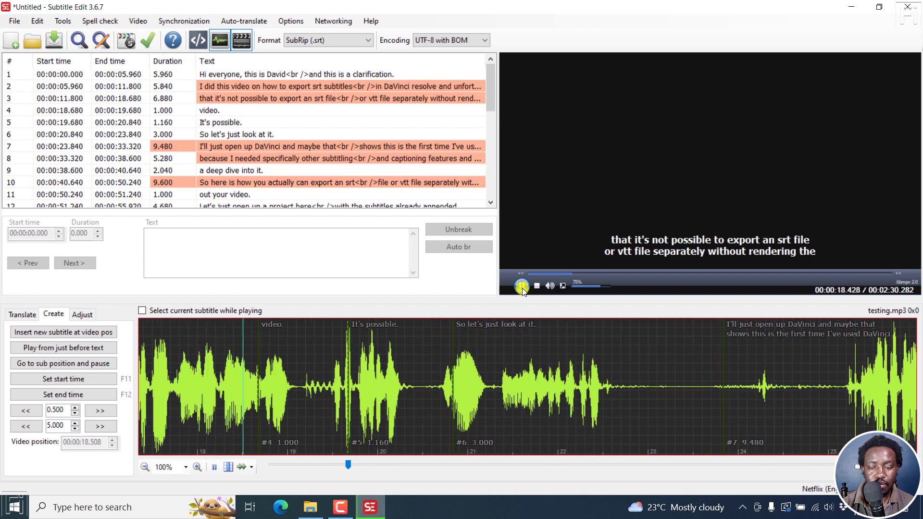
click(523, 286)
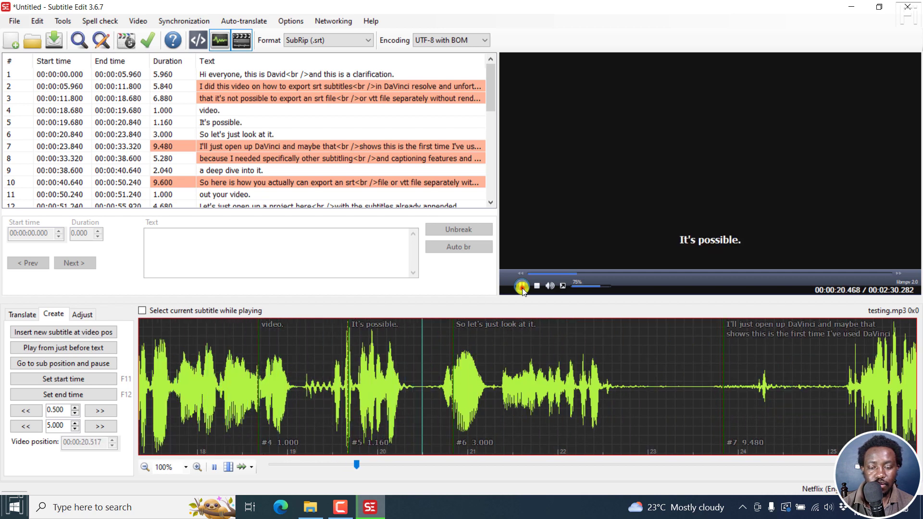
click(523, 285)
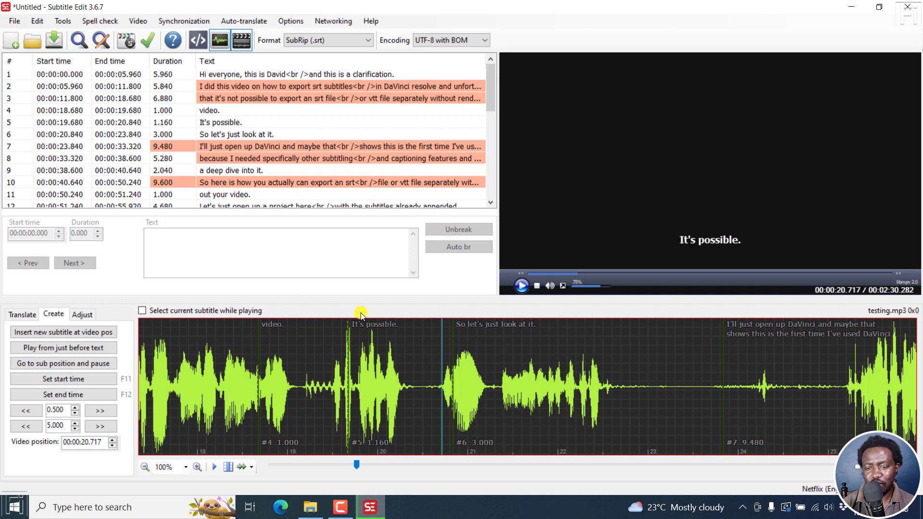
mouse_move(296, 348)
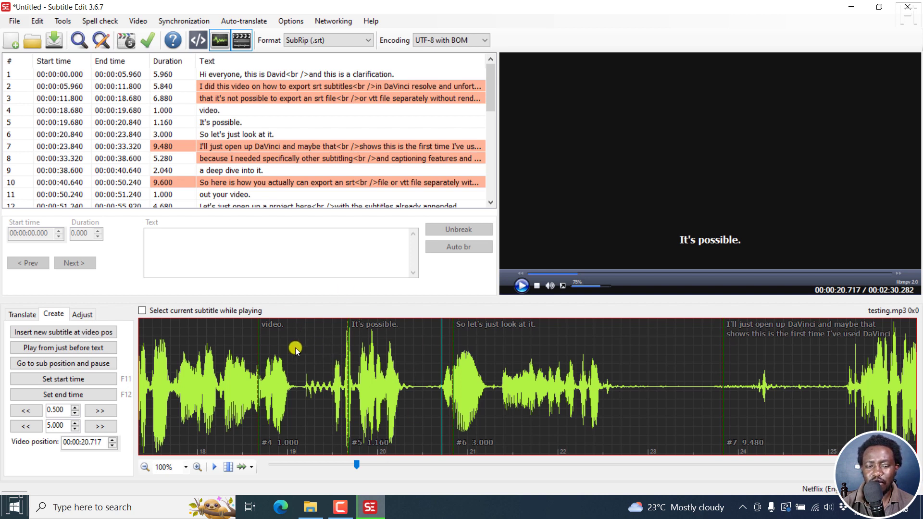
mouse_move(261, 360)
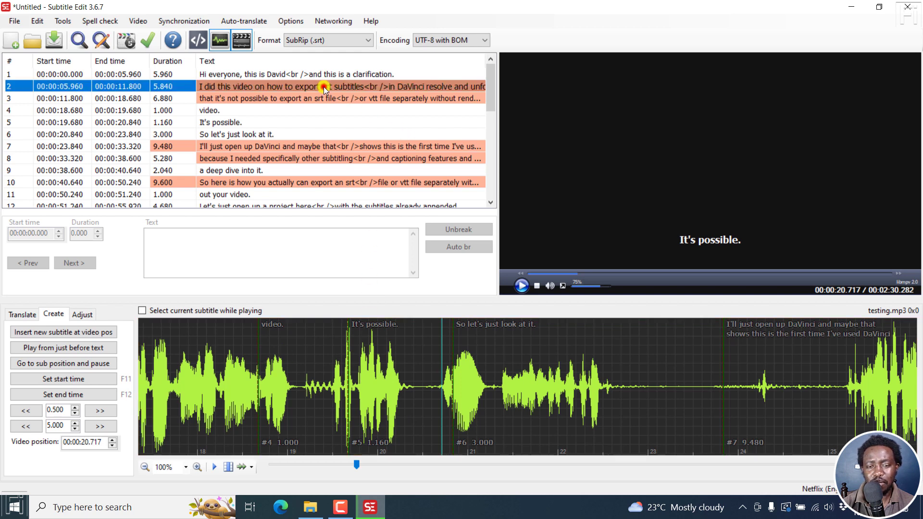
- Listen on to about 40 seconds from line 2, then load line 7 for editing
click(324, 87)
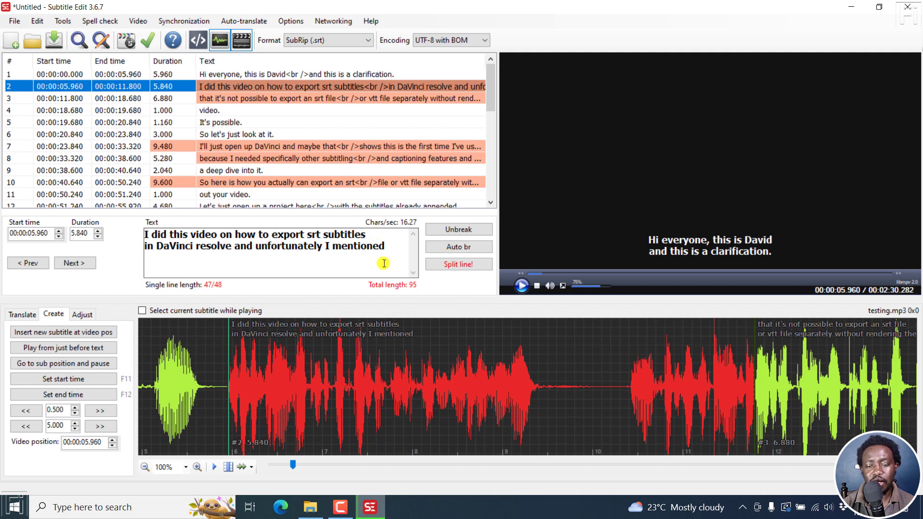
mouse_move(442, 358)
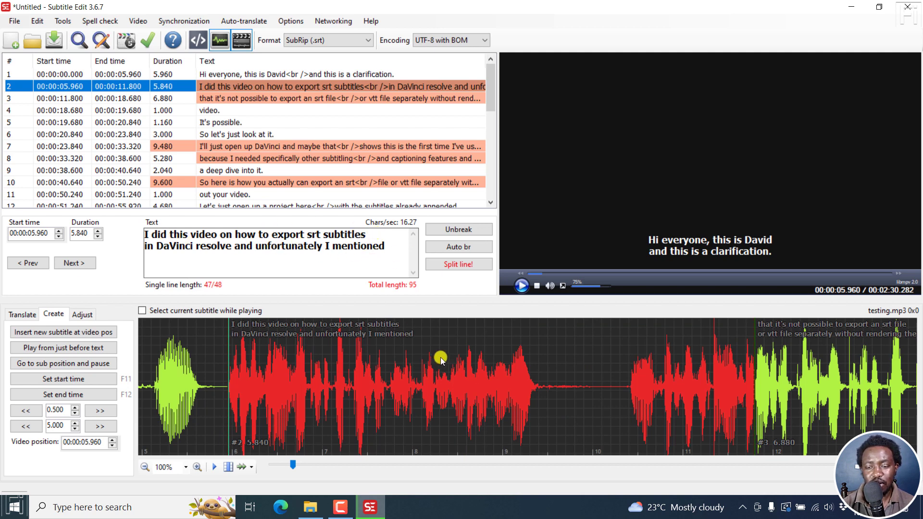
mouse_move(609, 356)
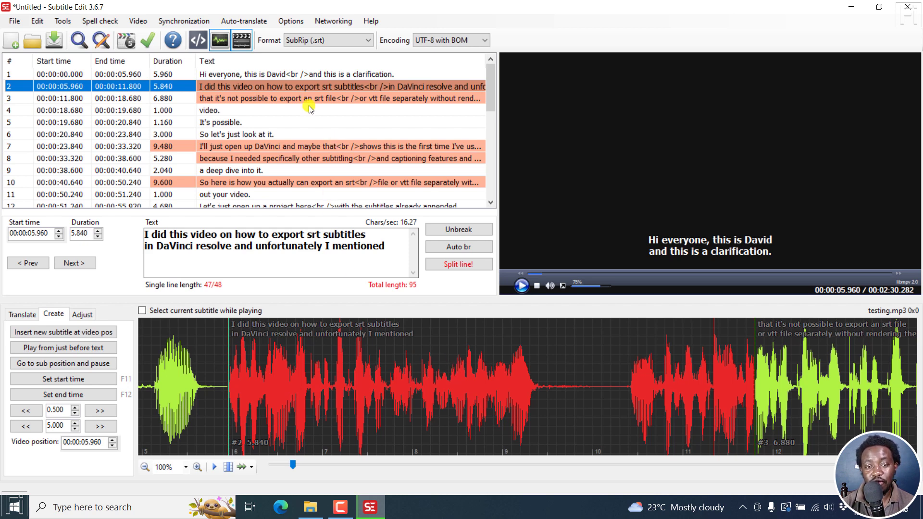
mouse_move(334, 114)
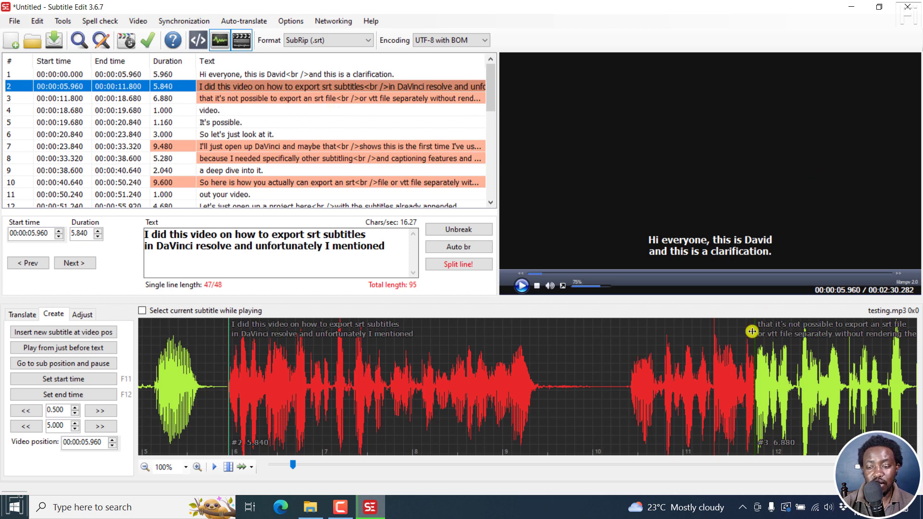
click(776, 343)
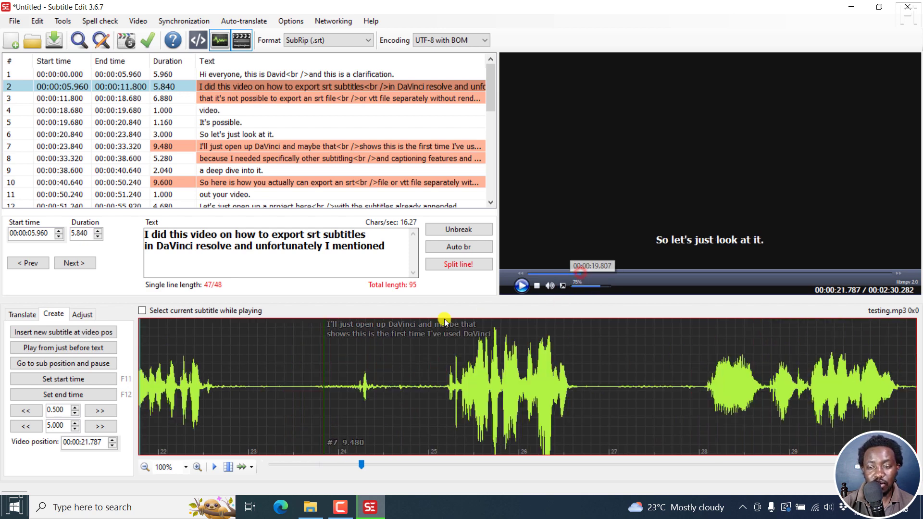
click(520, 286)
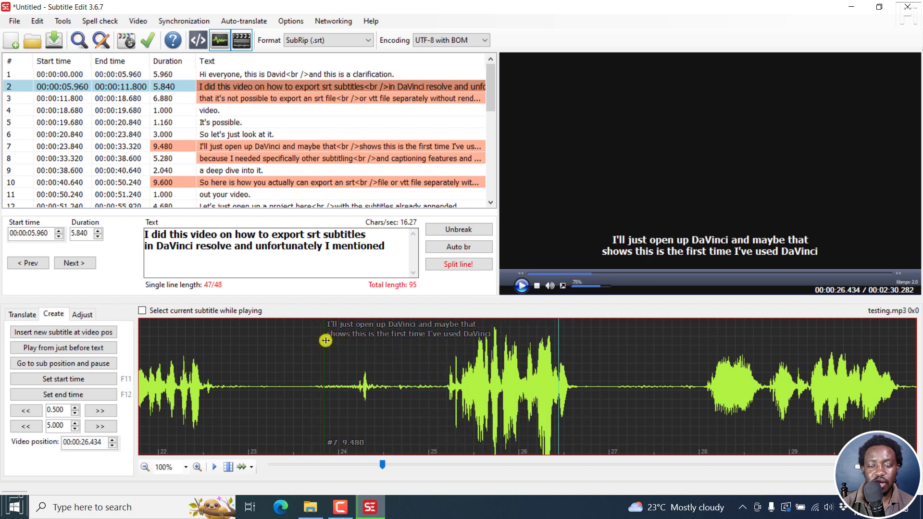
click(521, 285)
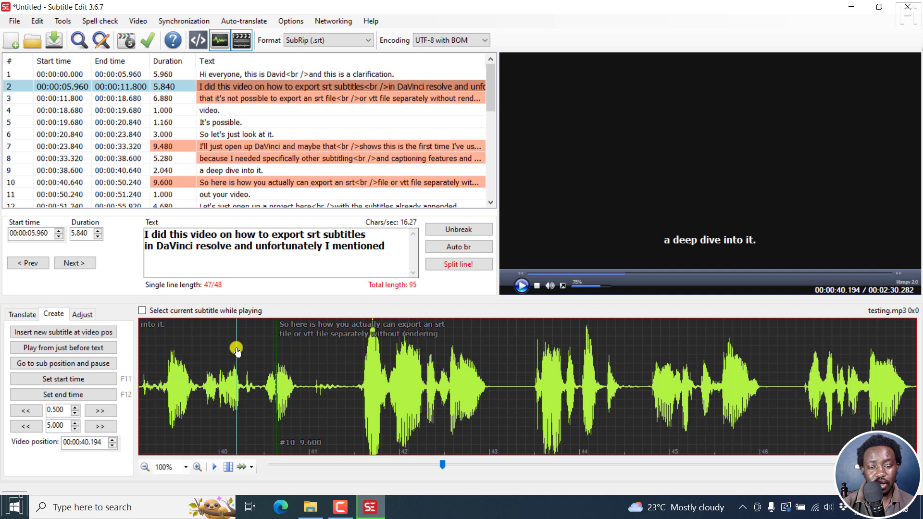
mouse_move(293, 347)
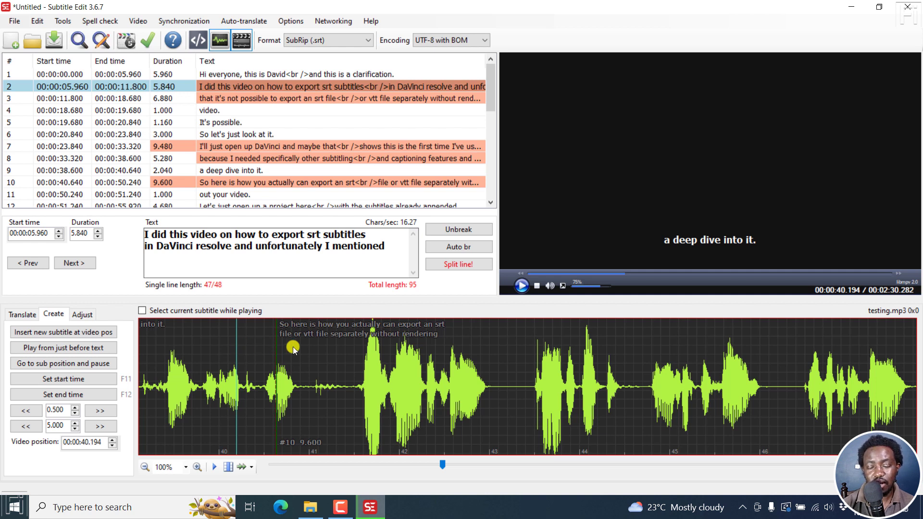
mouse_move(317, 352)
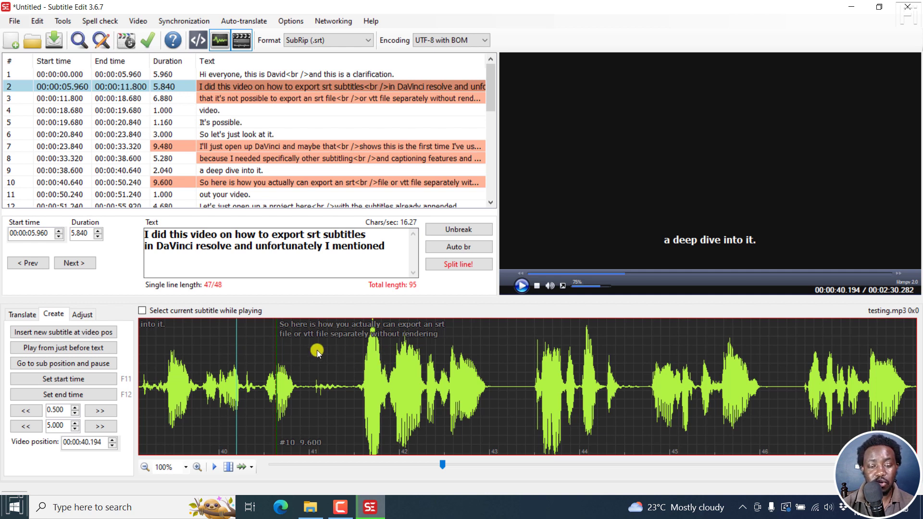
mouse_move(311, 356)
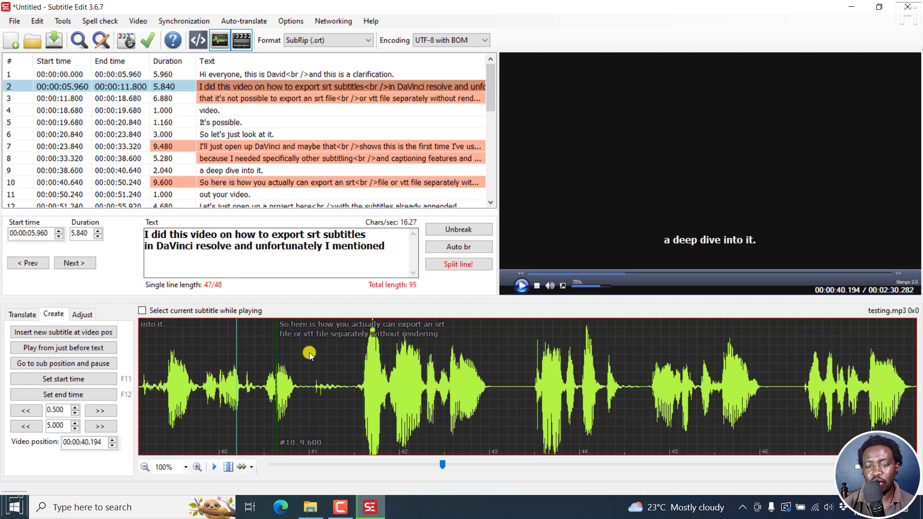
click(239, 146)
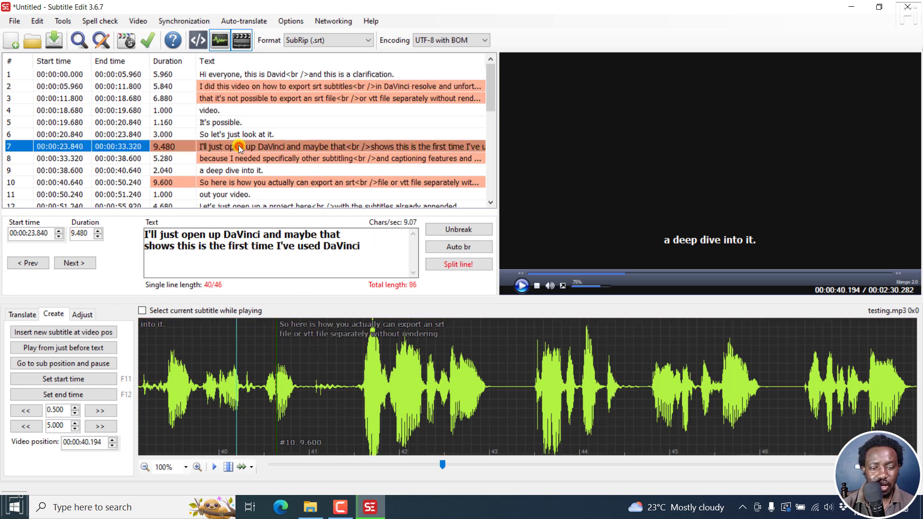
- Select lines 6 to 8 and reach their Selected lines > Audio options
right_click(238, 146)
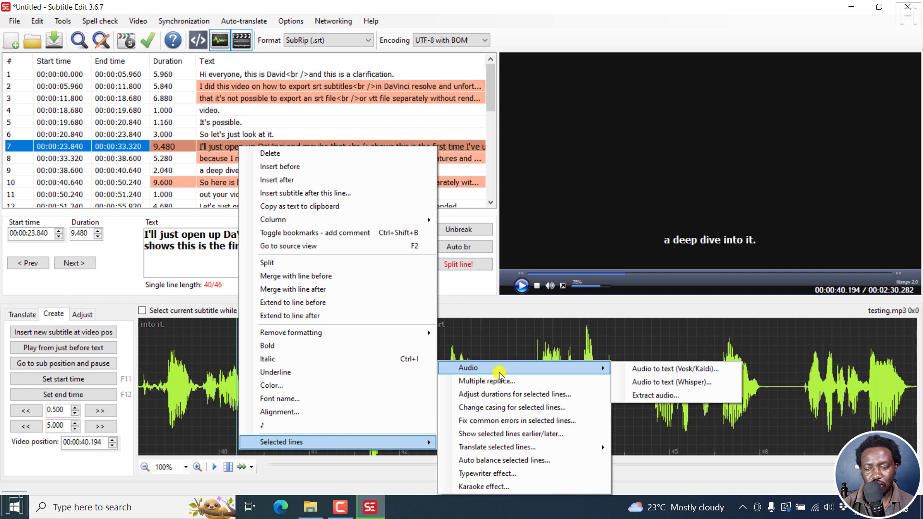
mouse_move(414, 193)
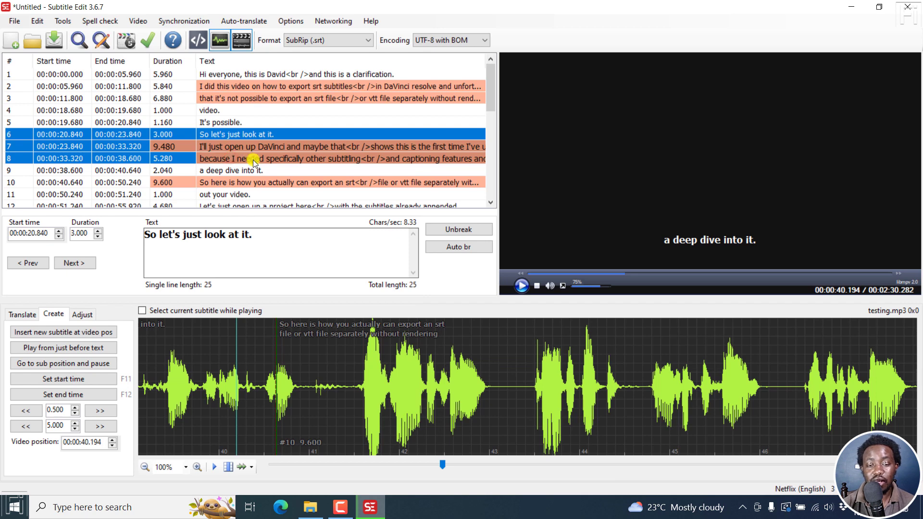
right_click(253, 159)
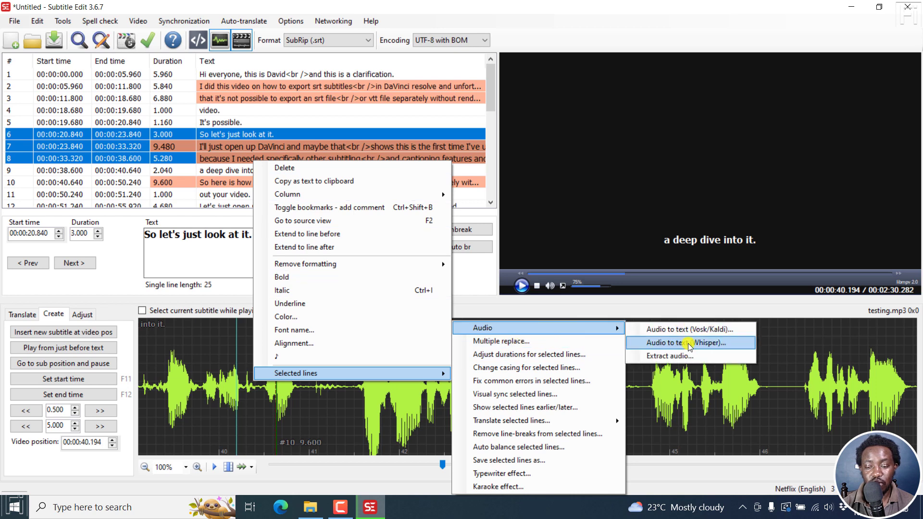
- Re-transcribe lines 6 to 8 with Whisper English base.en, giving 'the vinci' and 'Because'
click(686, 342)
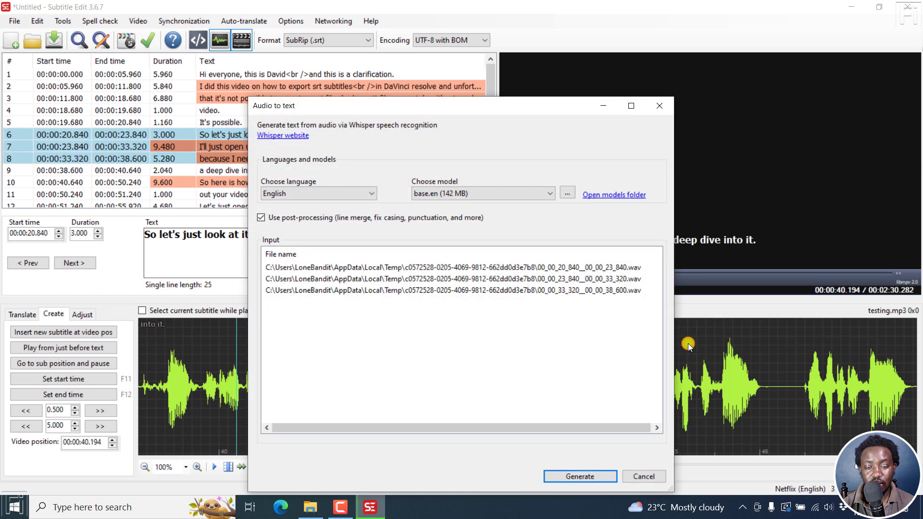
click(579, 476)
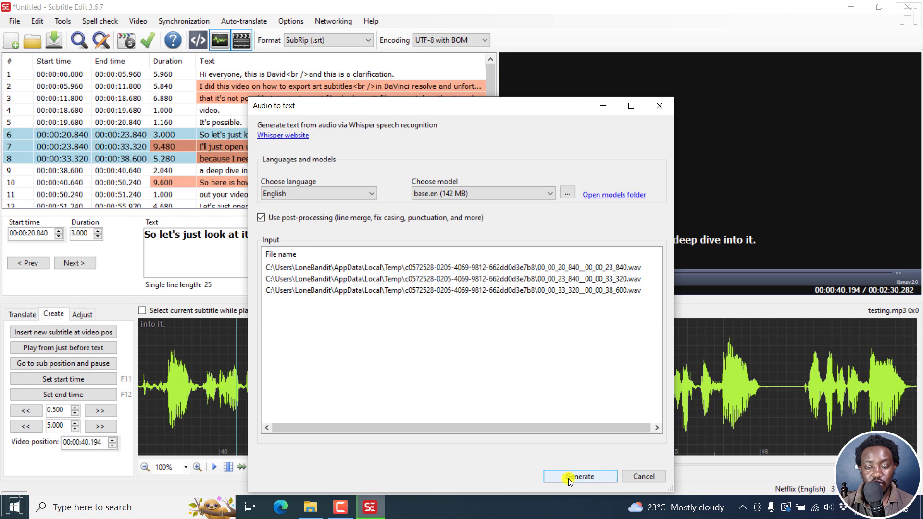
click(579, 476)
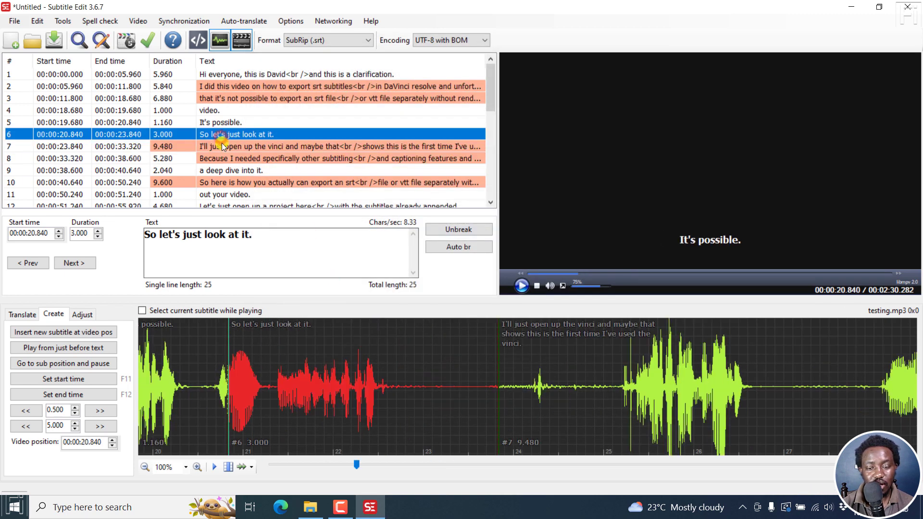
- Move playback to about 26 seconds where line 7 reads "I'll just open up the vinci"
click(520, 286)
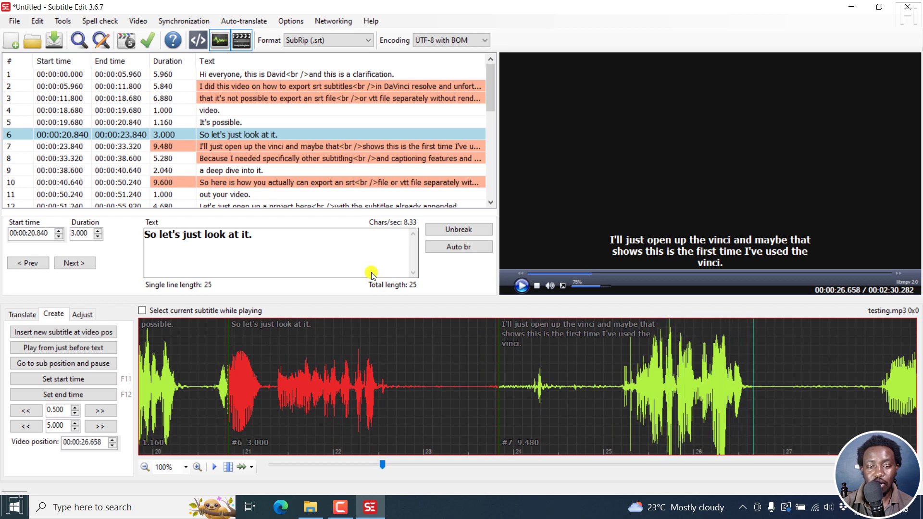
mouse_move(739, 246)
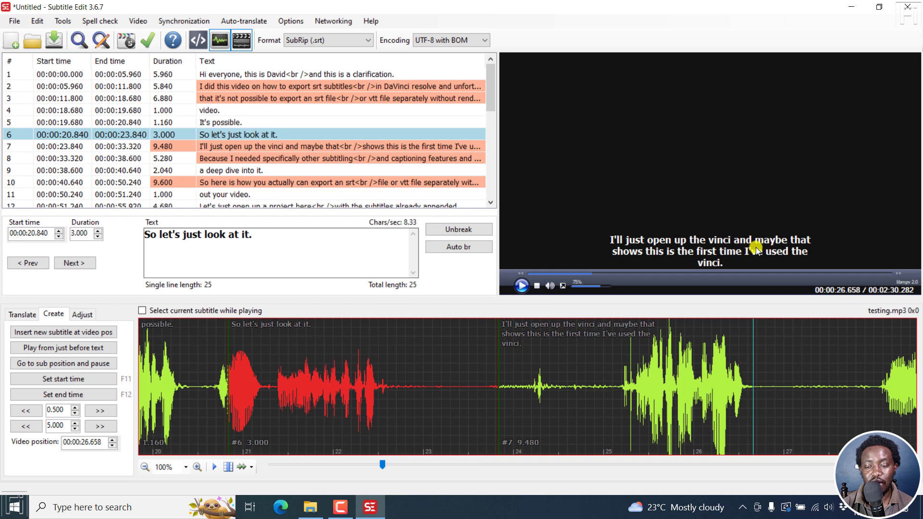
mouse_move(759, 345)
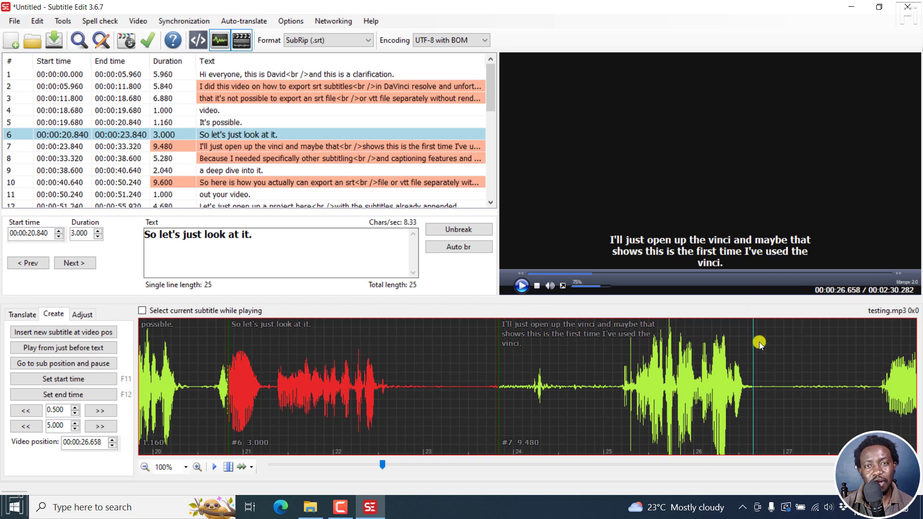
mouse_move(719, 356)
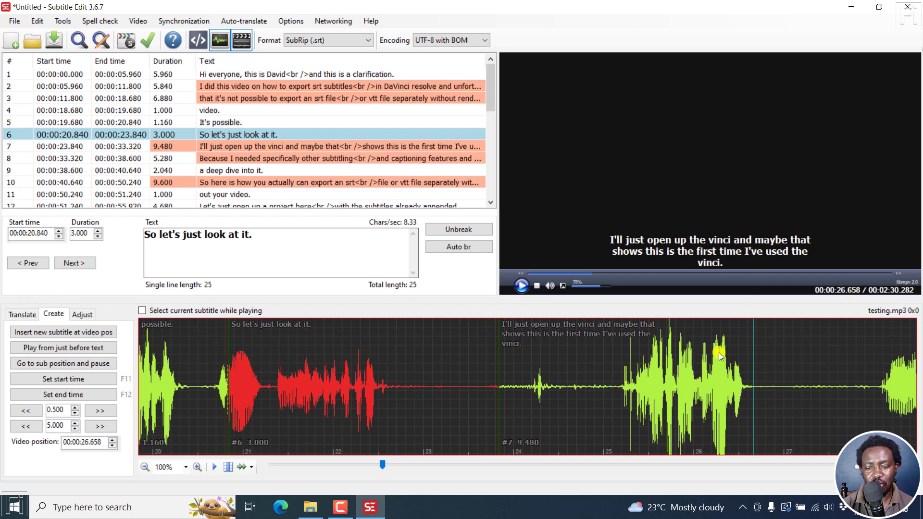
right_click(236, 146)
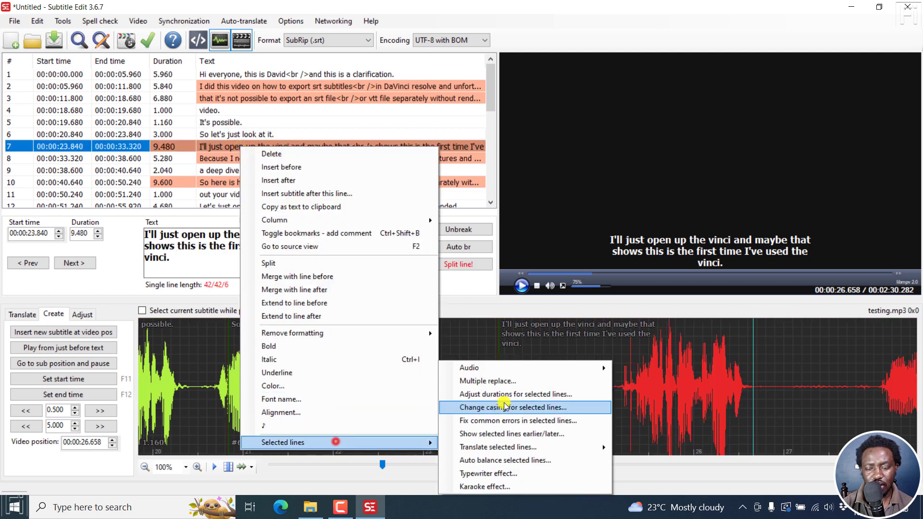
mouse_move(471, 367)
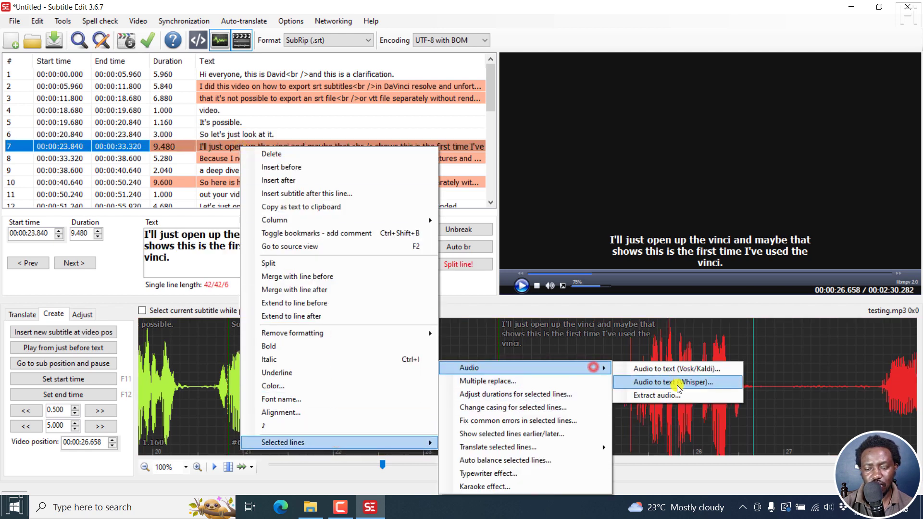
click(677, 382)
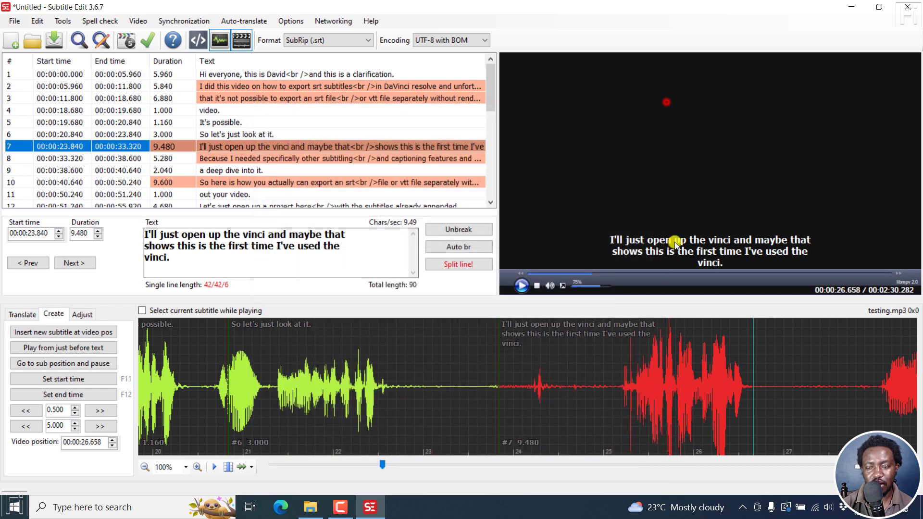
mouse_move(781, 271)
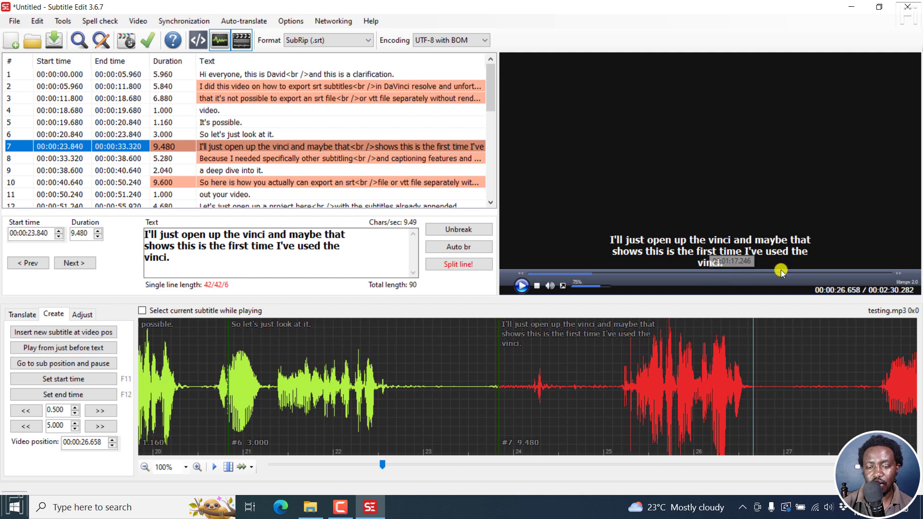
- Undo the Whisper re-transcription (Ctrl+Z) so line 7 reads "open up DaVinci" again
key(ctrl+z)
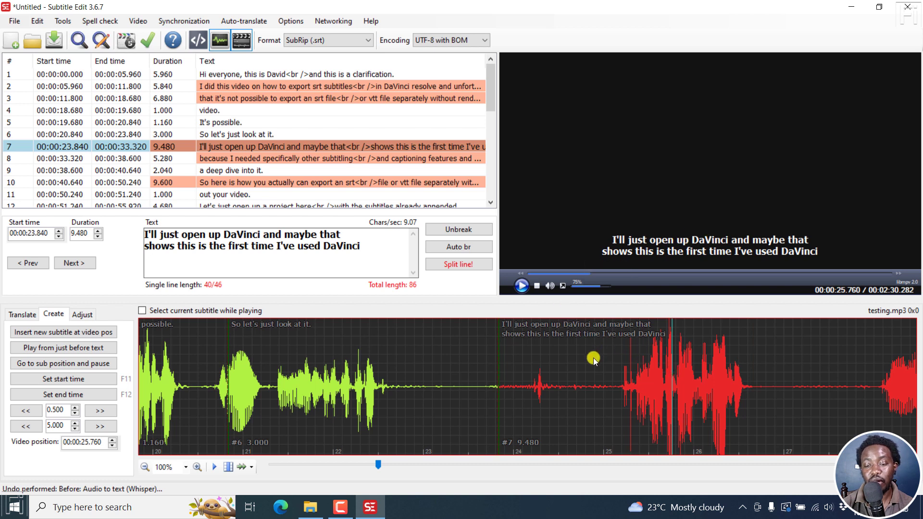
click(581, 346)
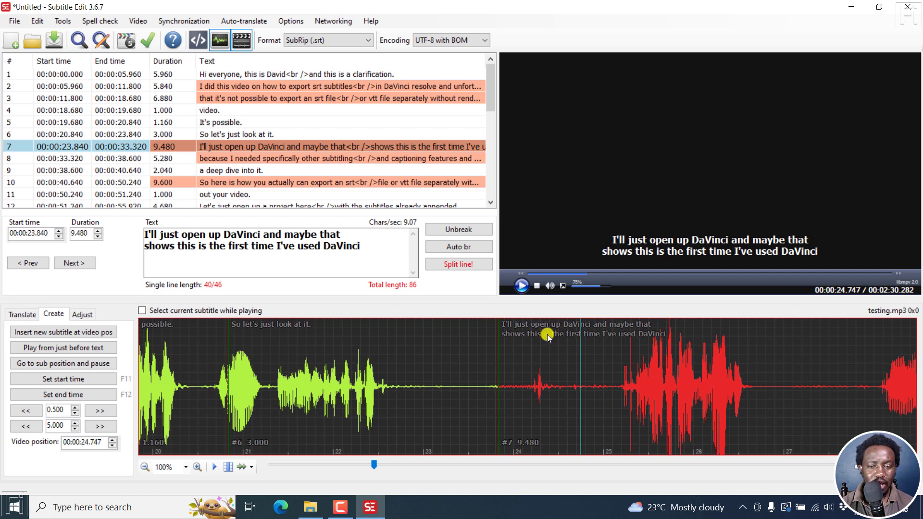
mouse_move(477, 302)
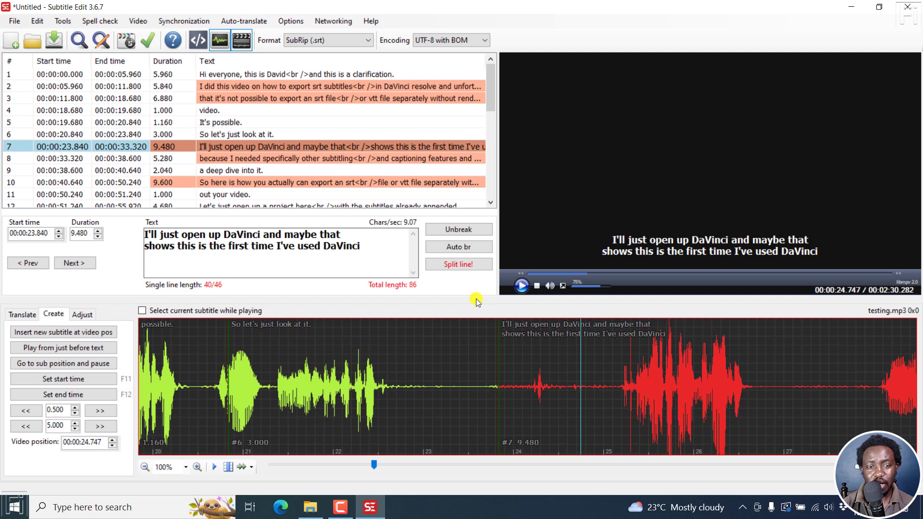
- Show the Video menu's audio-to-text choices, offering Vosk/Kaldi and Whisper
click(137, 20)
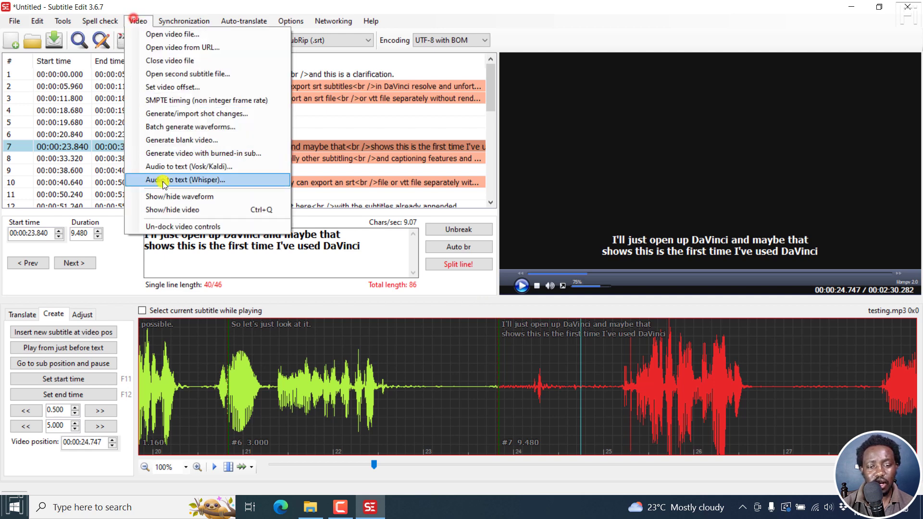
mouse_move(189, 167)
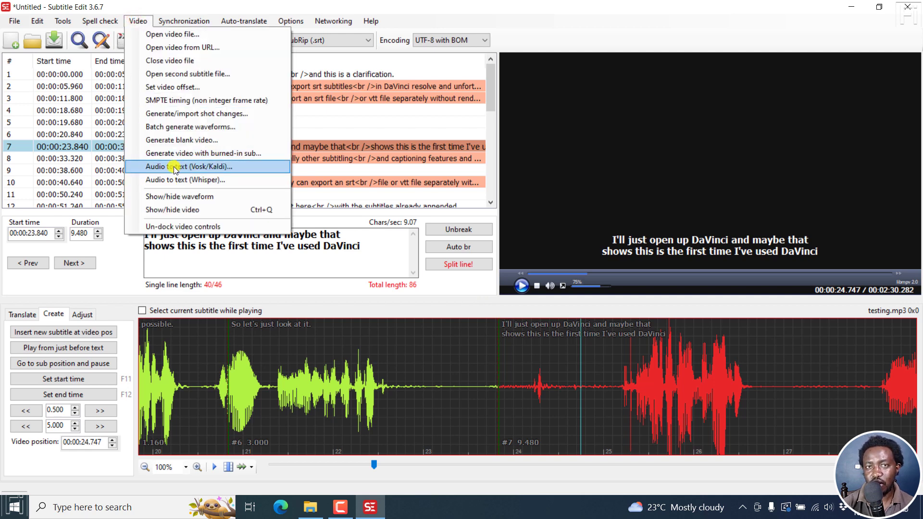
mouse_move(183, 180)
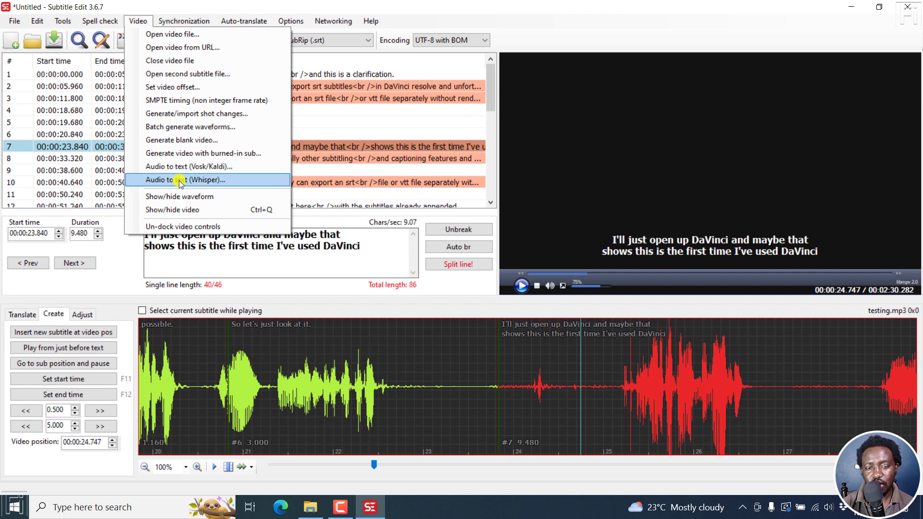
mouse_move(188, 183)
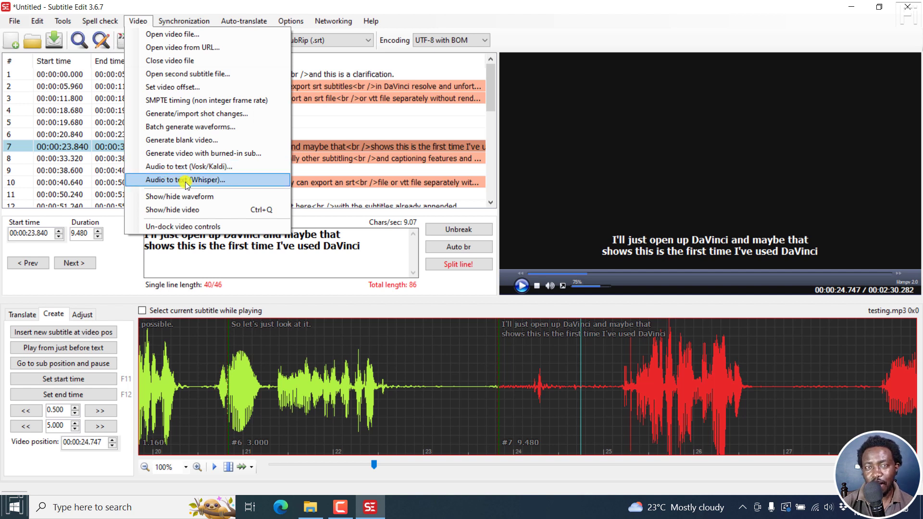
mouse_move(387, 62)
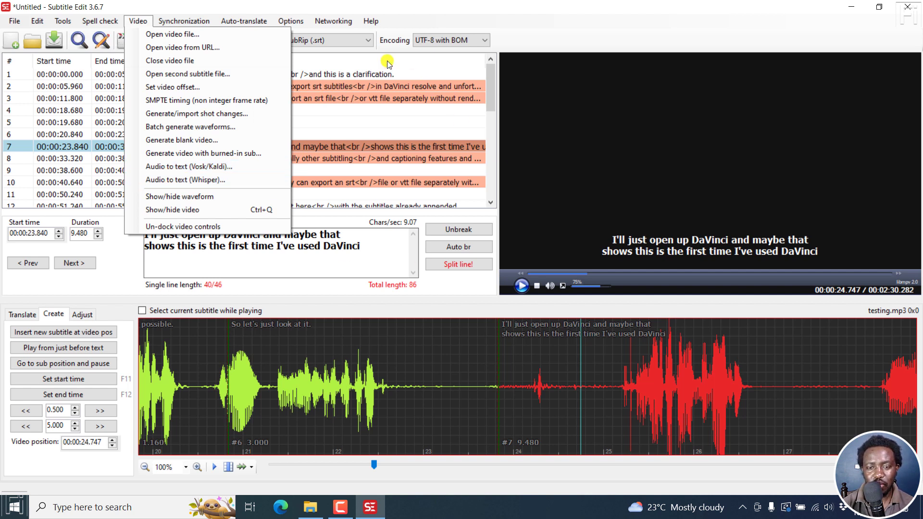
mouse_move(387, 116)
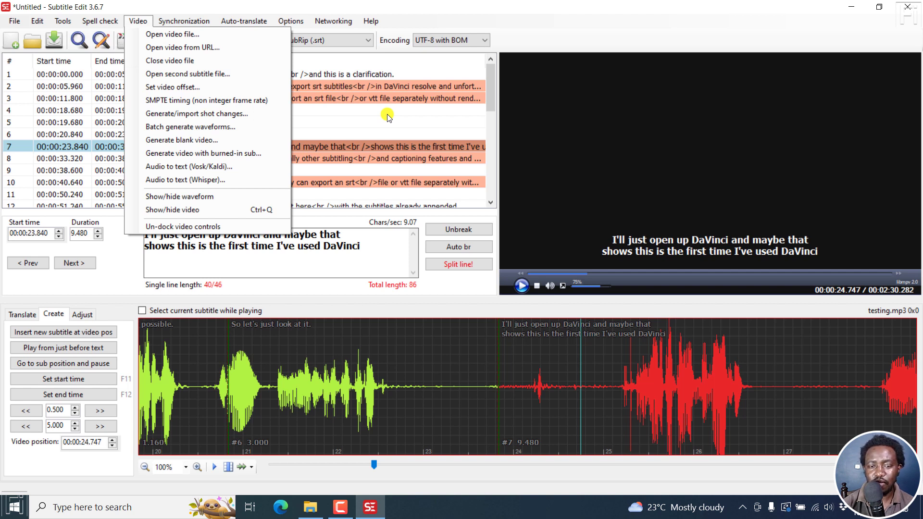
mouse_move(374, 122)
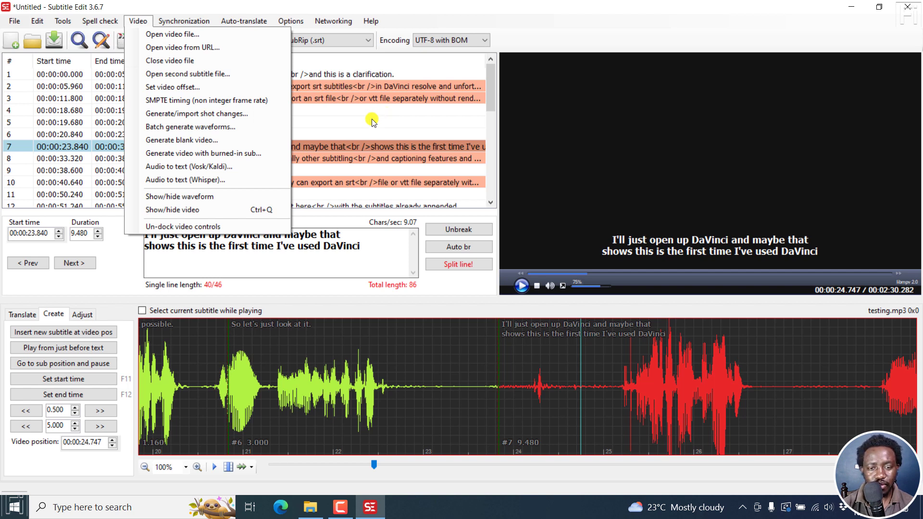
mouse_move(326, 147)
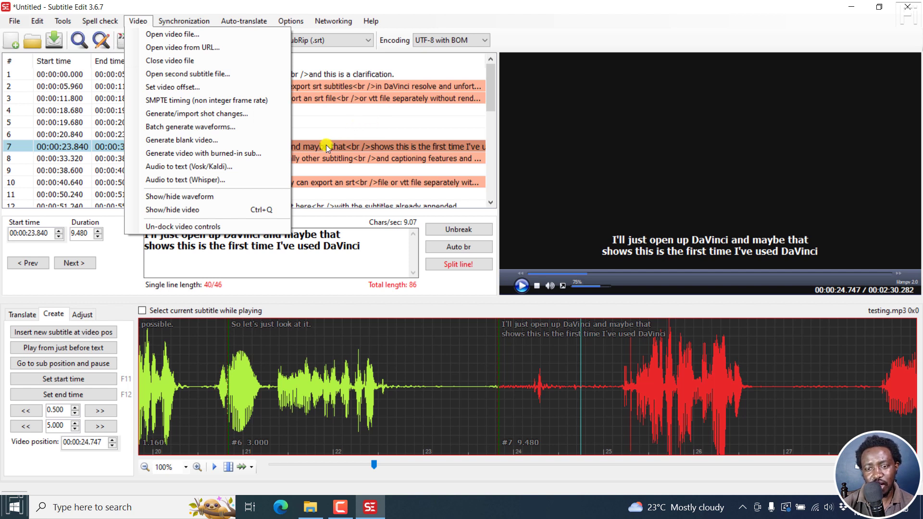
mouse_move(415, 16)
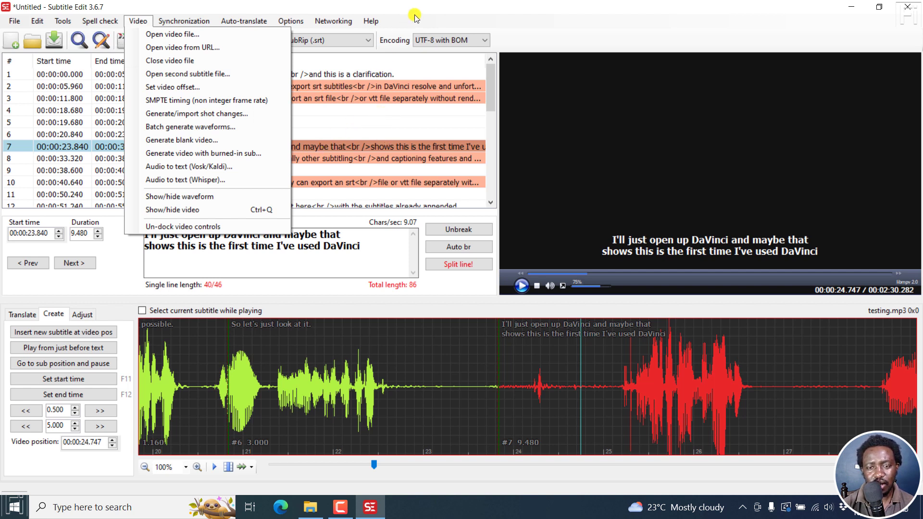